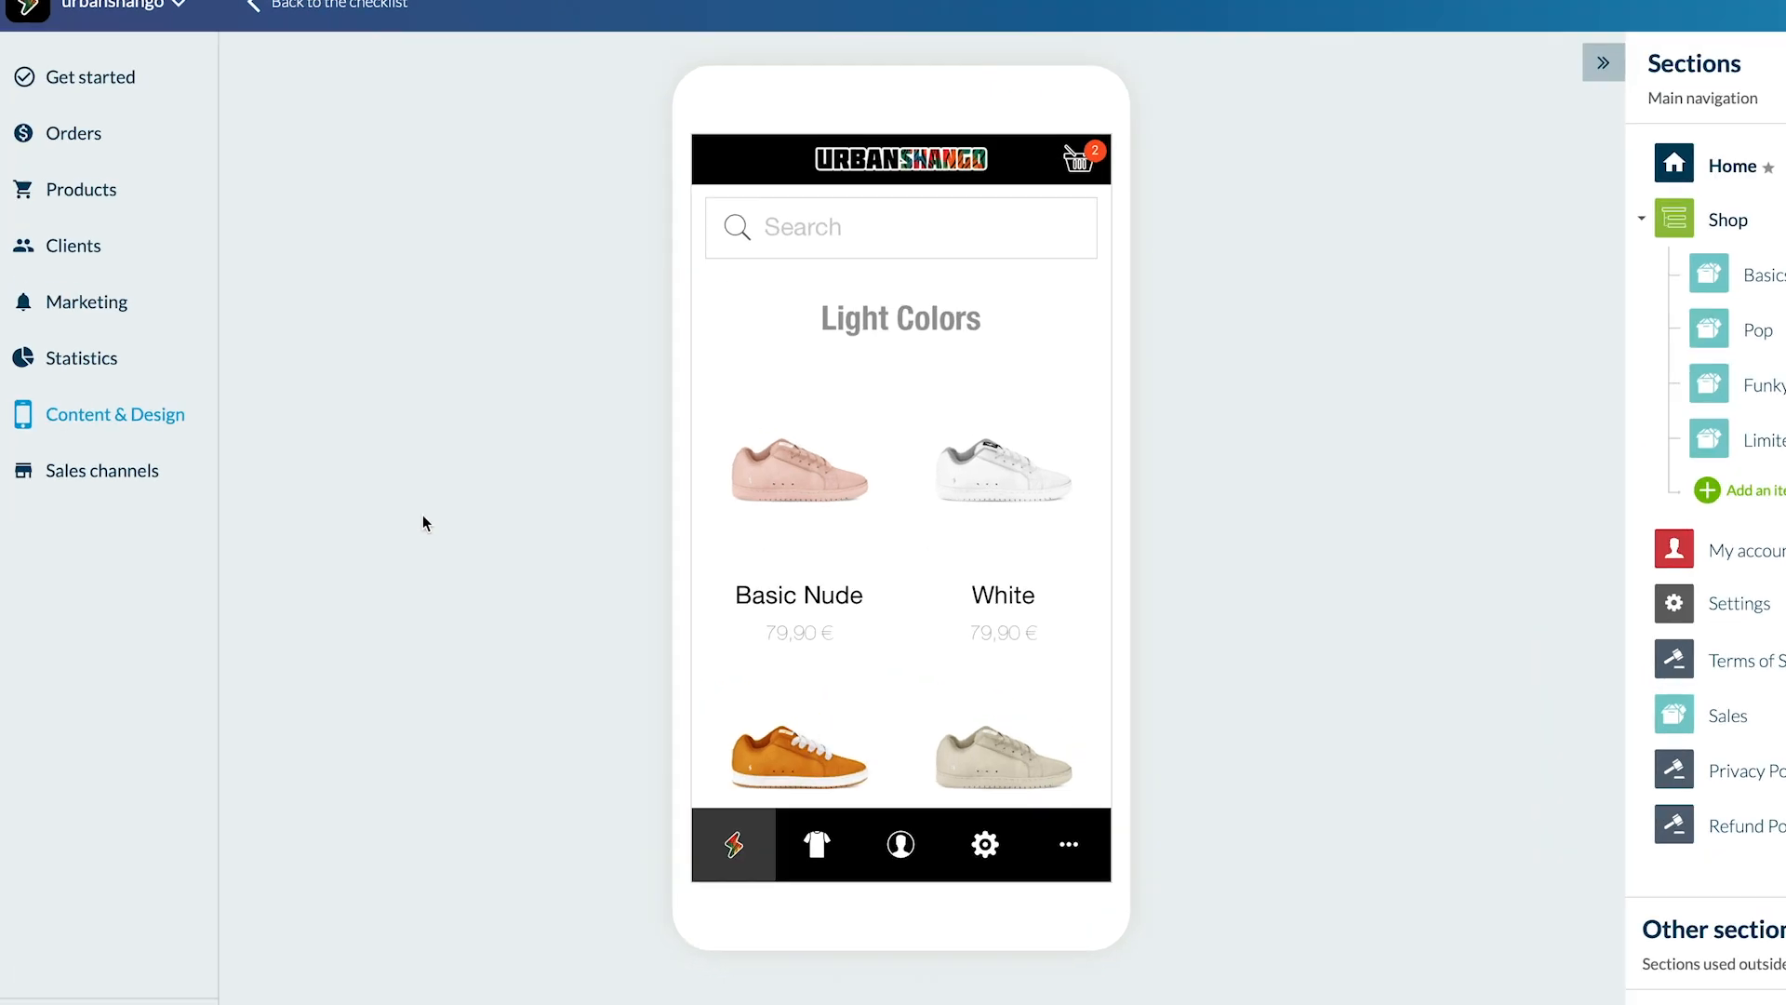
Go to Products > Collections to list Sales, Limited Editions, Funky, Pop and Basics.
left_click(81, 189)
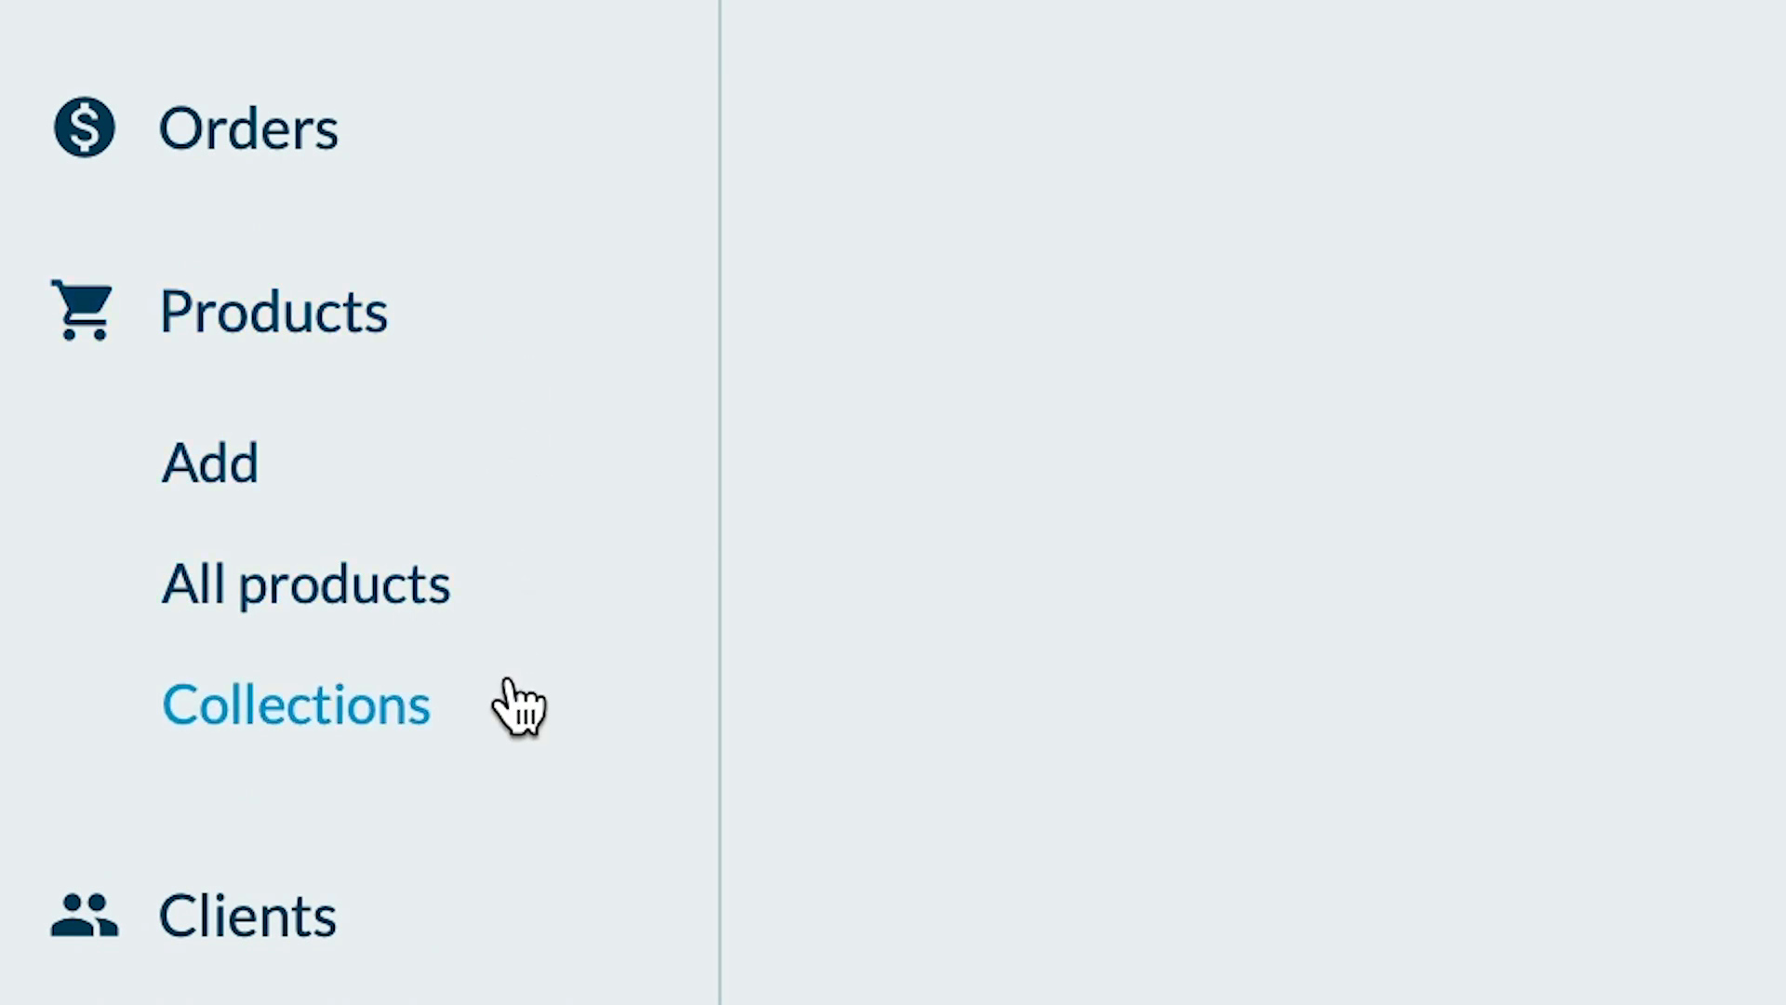
left_click(296, 704)
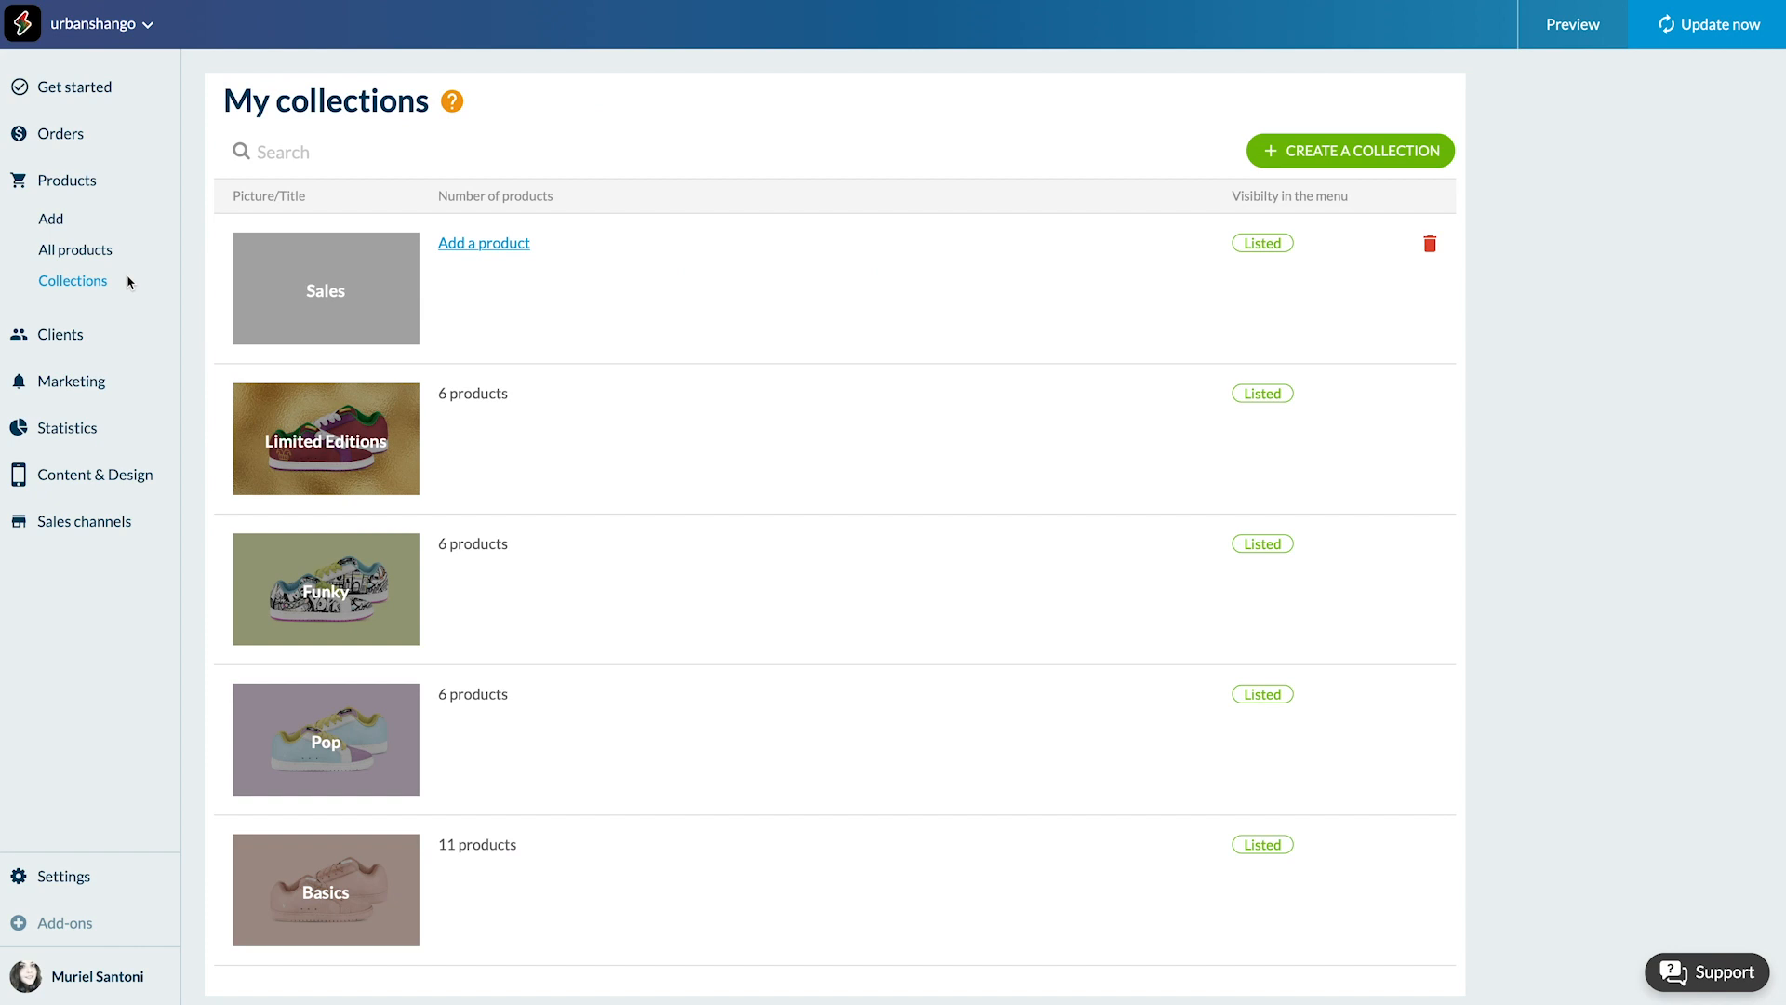
Open the empty Sales collection's edit page.
left_click(324, 290)
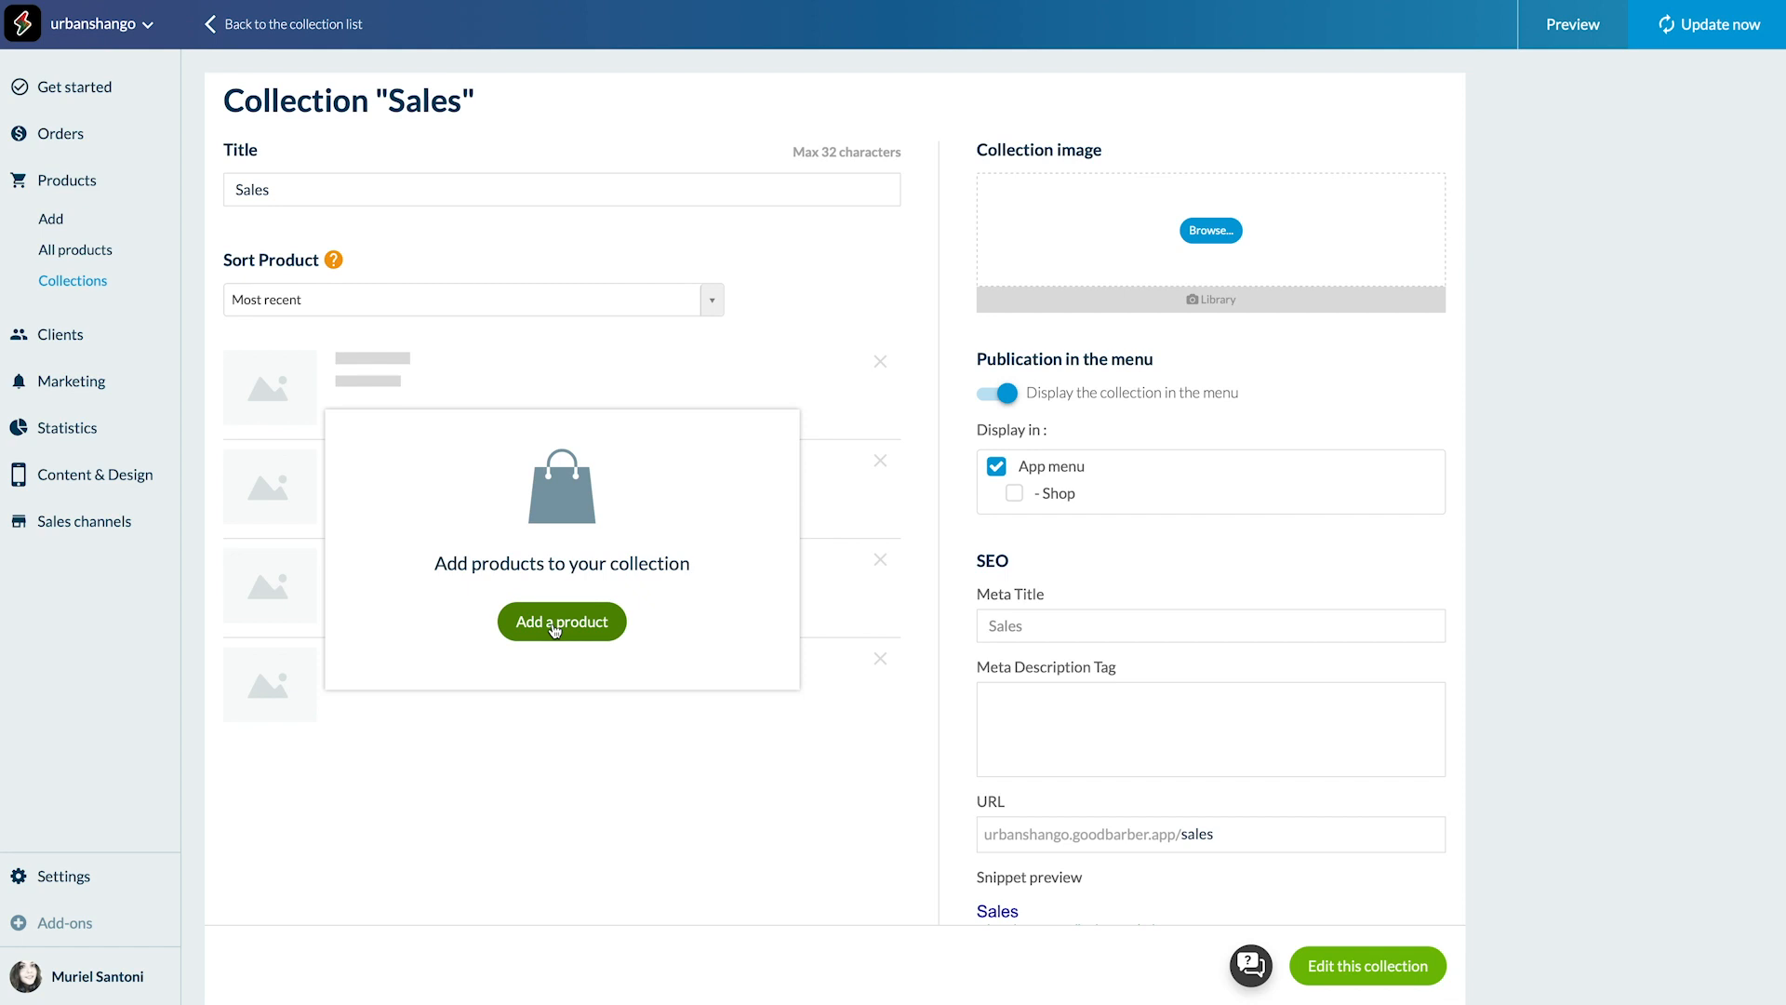
mouse_move(513, 584)
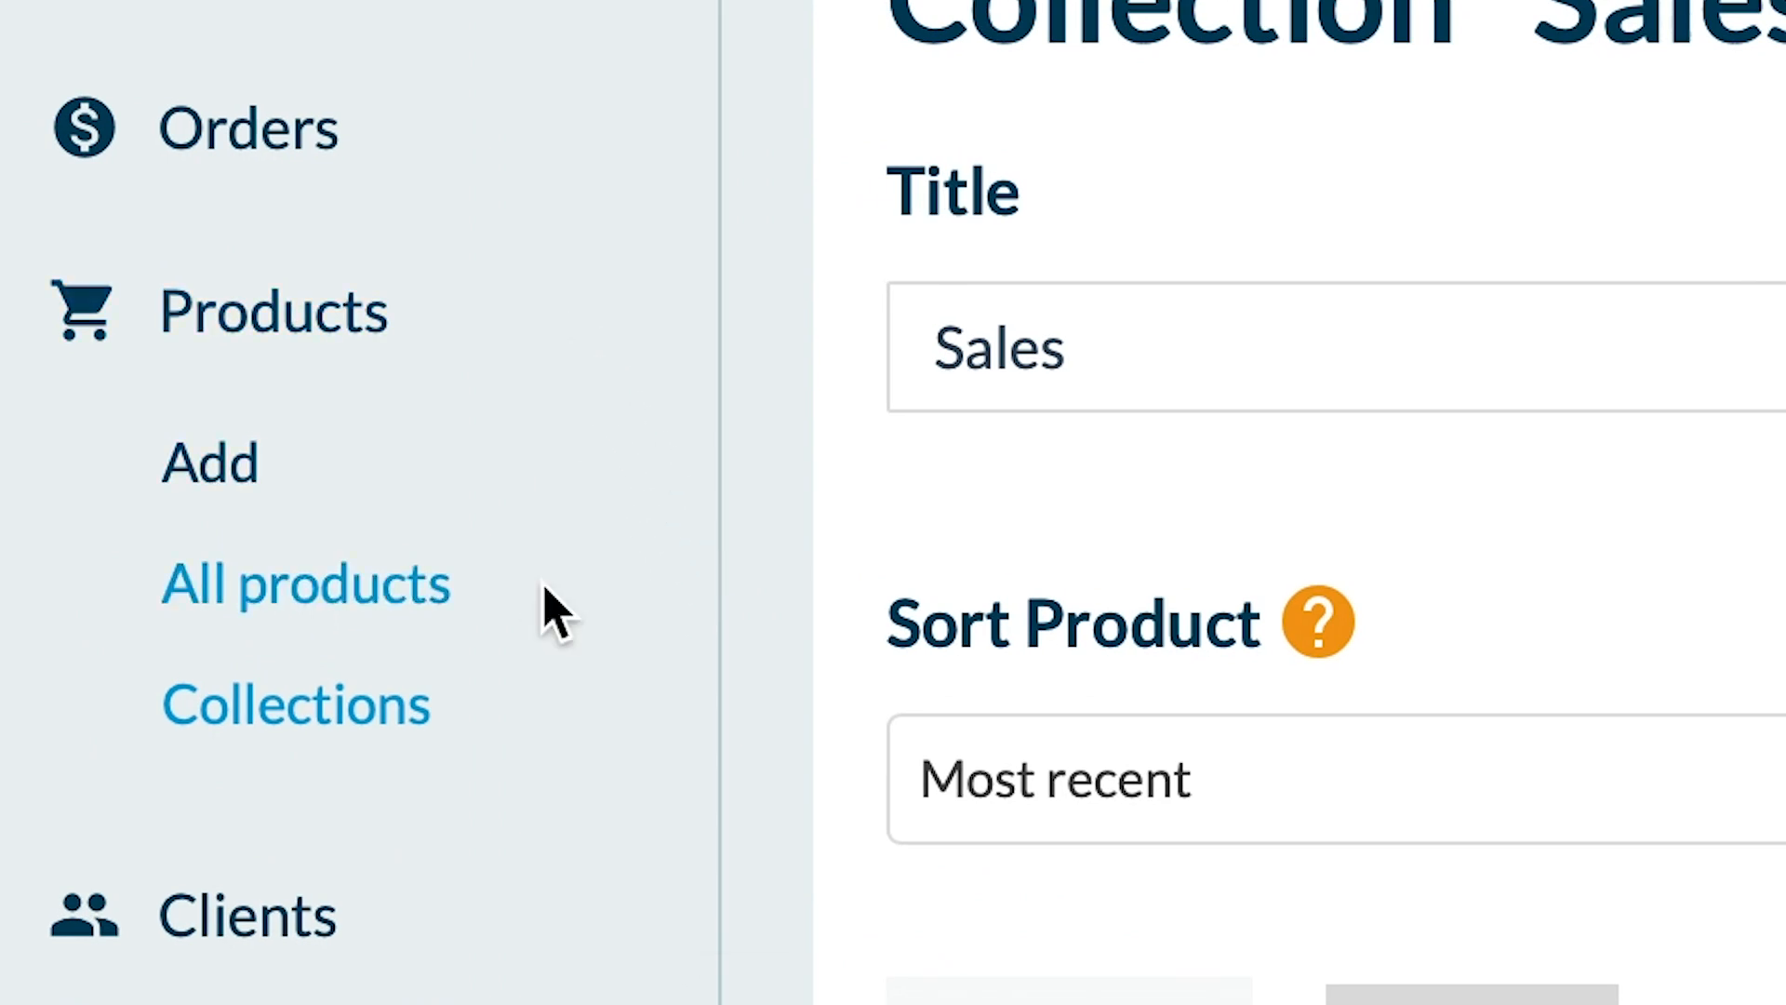
Open the City of Stars product from All products.
left_click(304, 584)
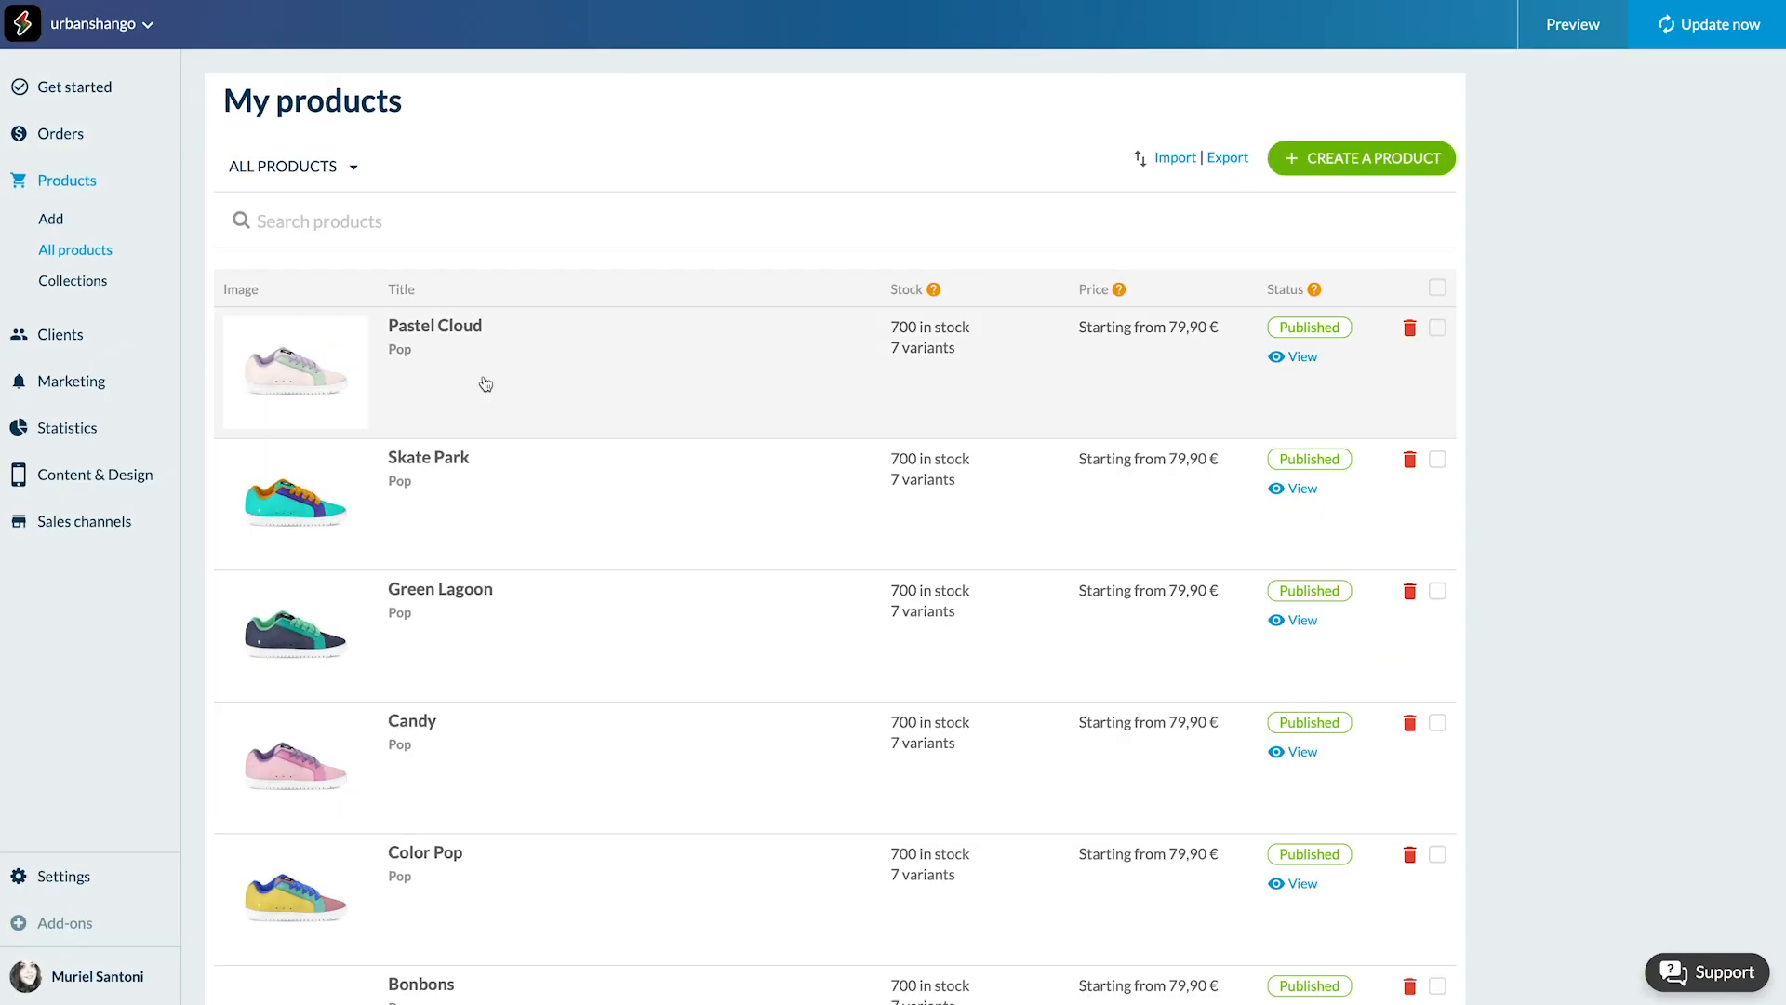
scroll("down", 3)
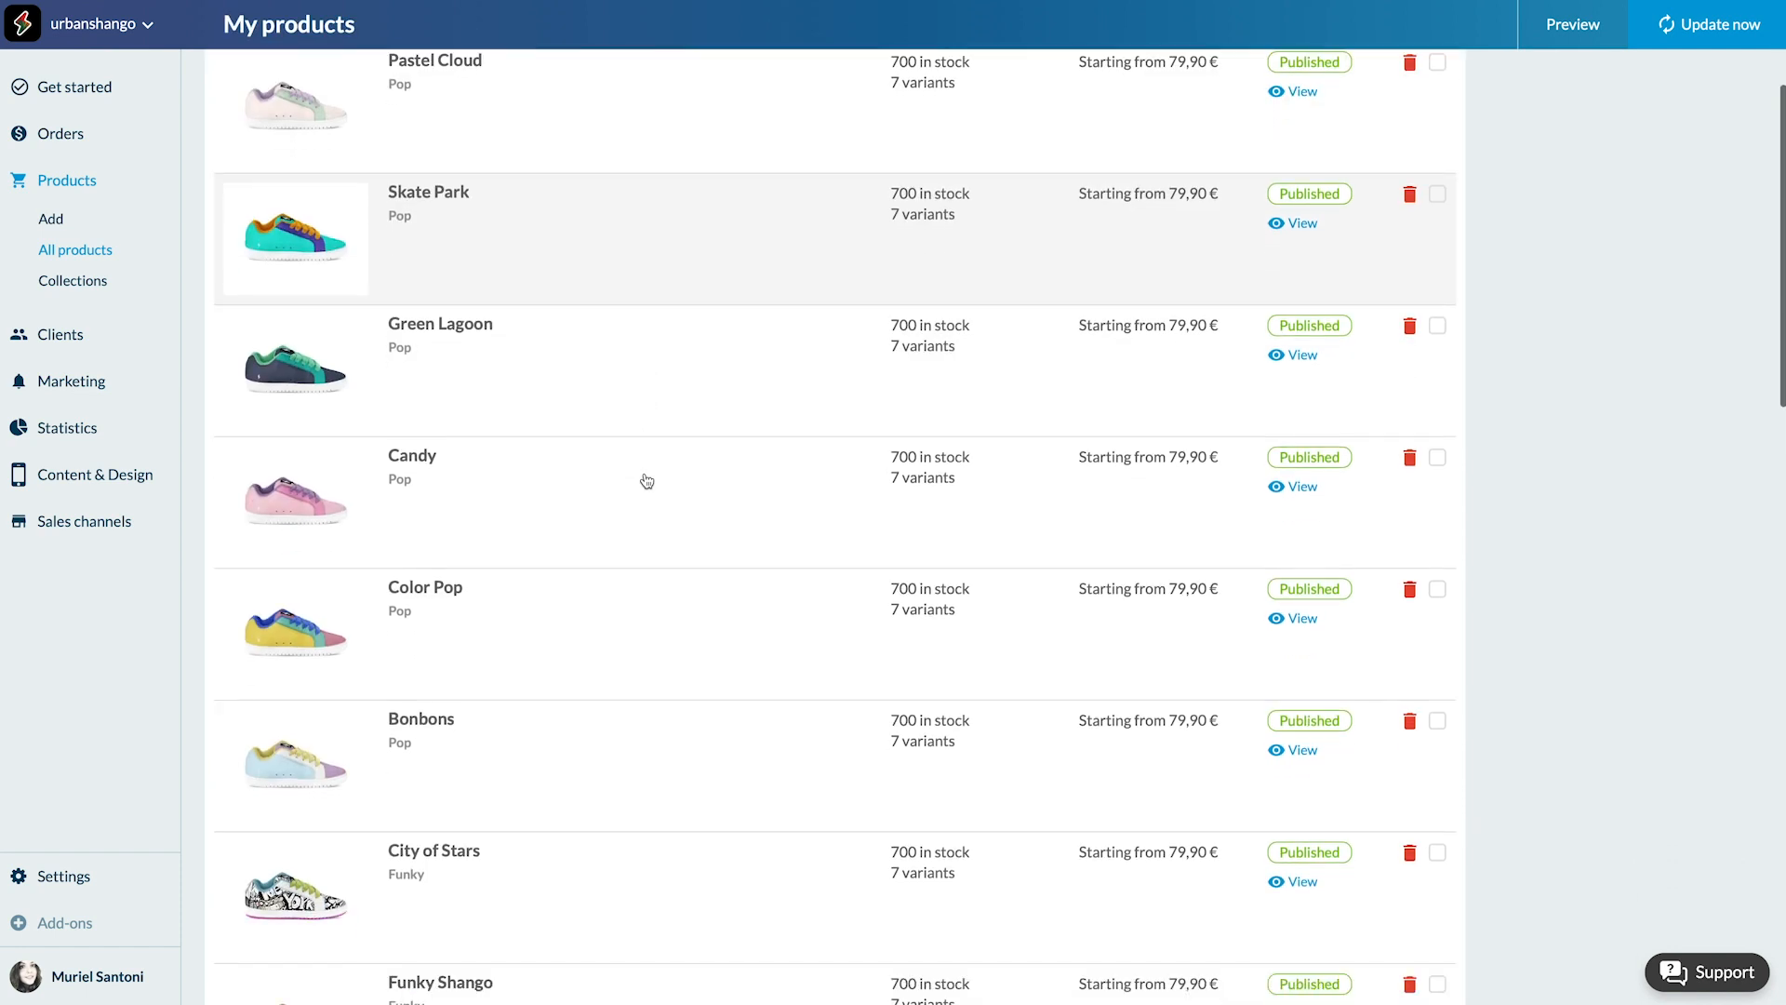
scroll("down", 3)
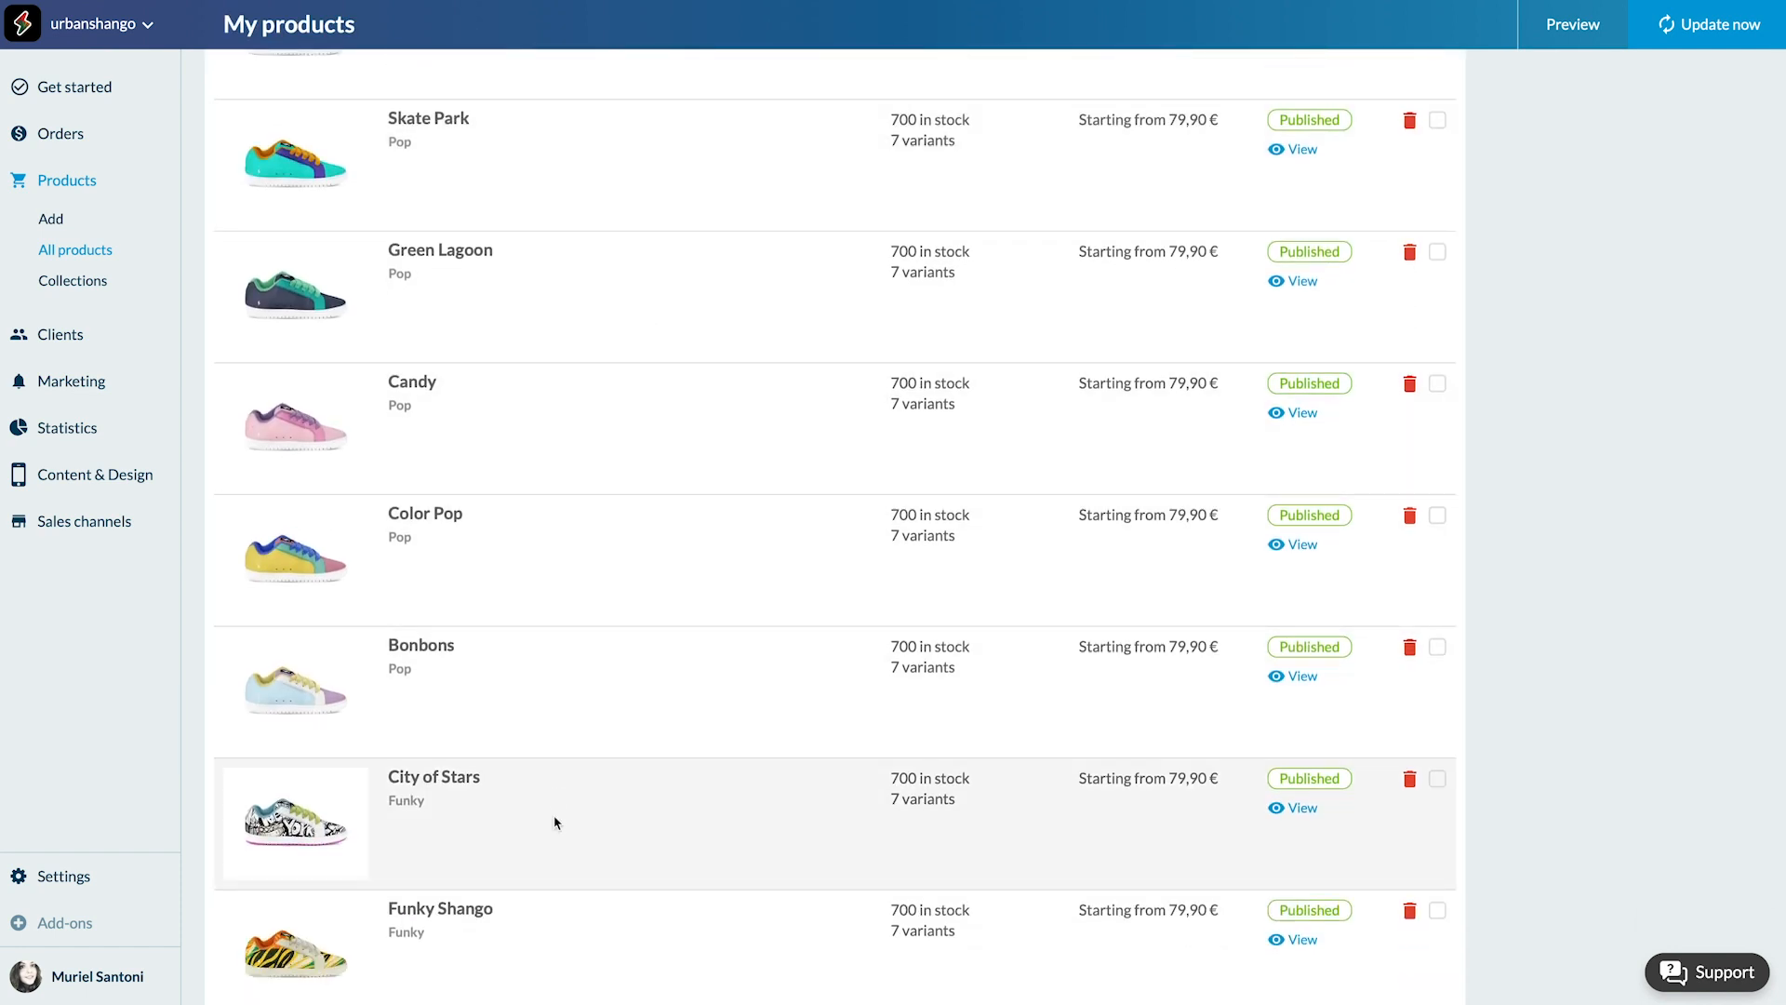
left_click(432, 775)
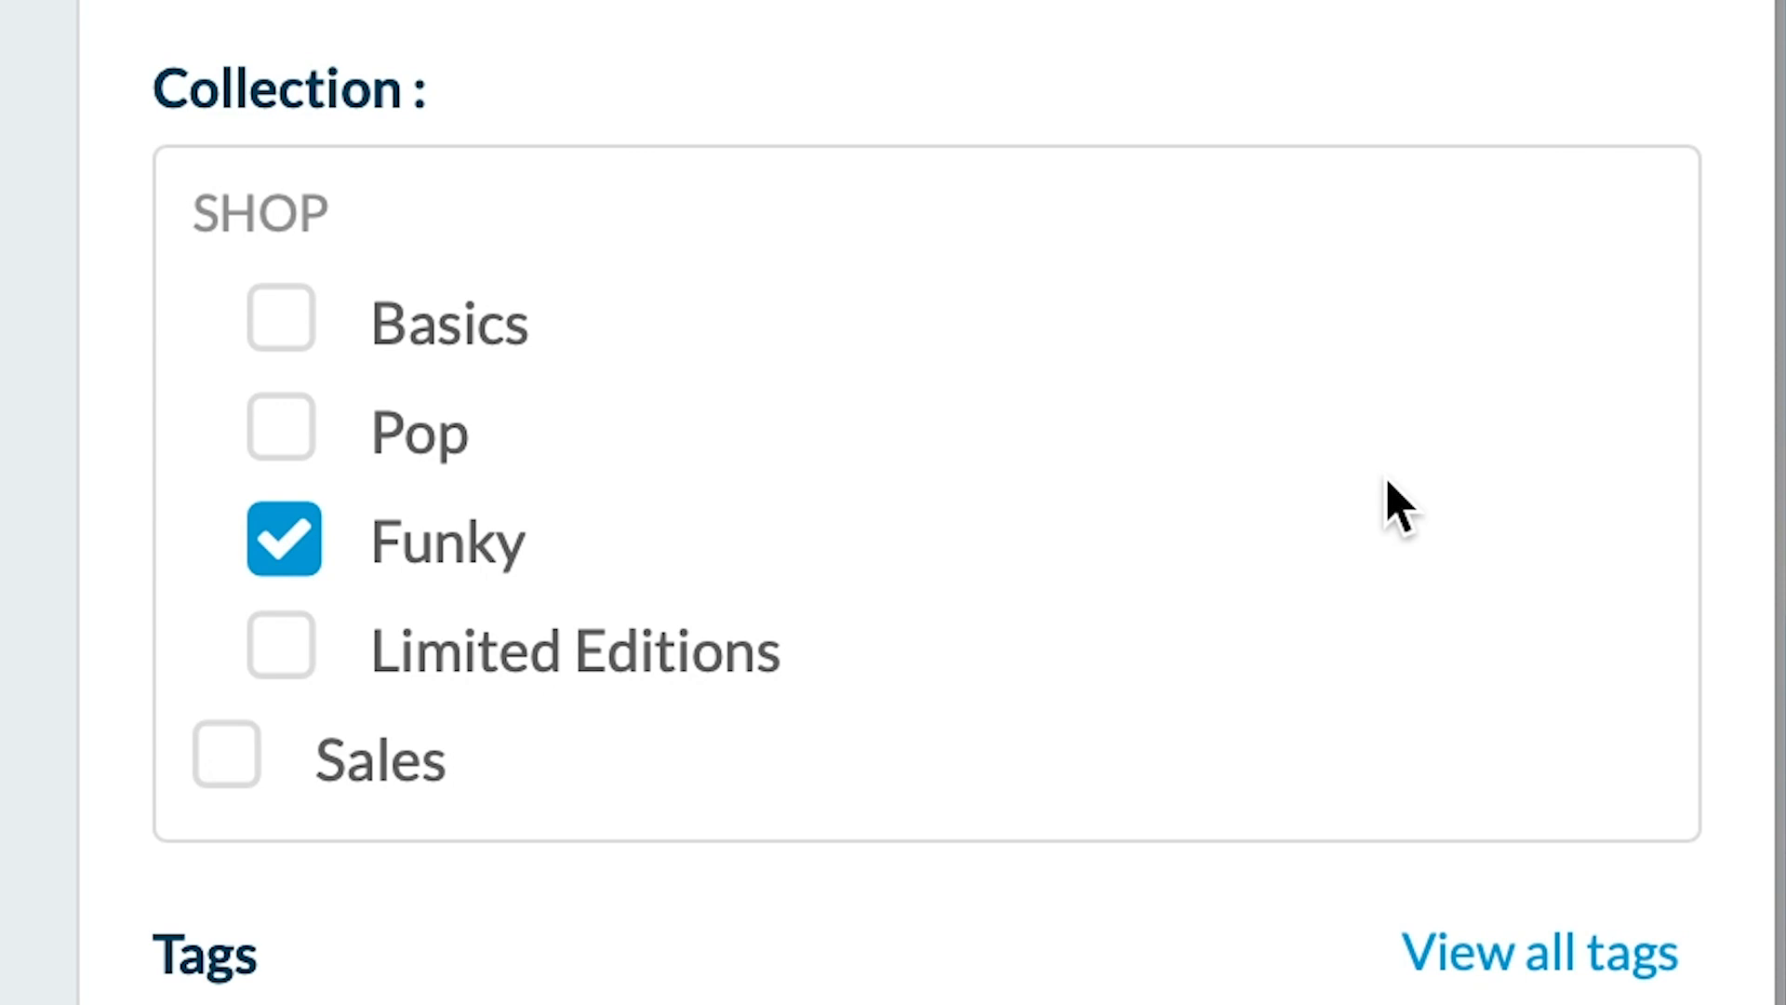
mouse_move(1164, 503)
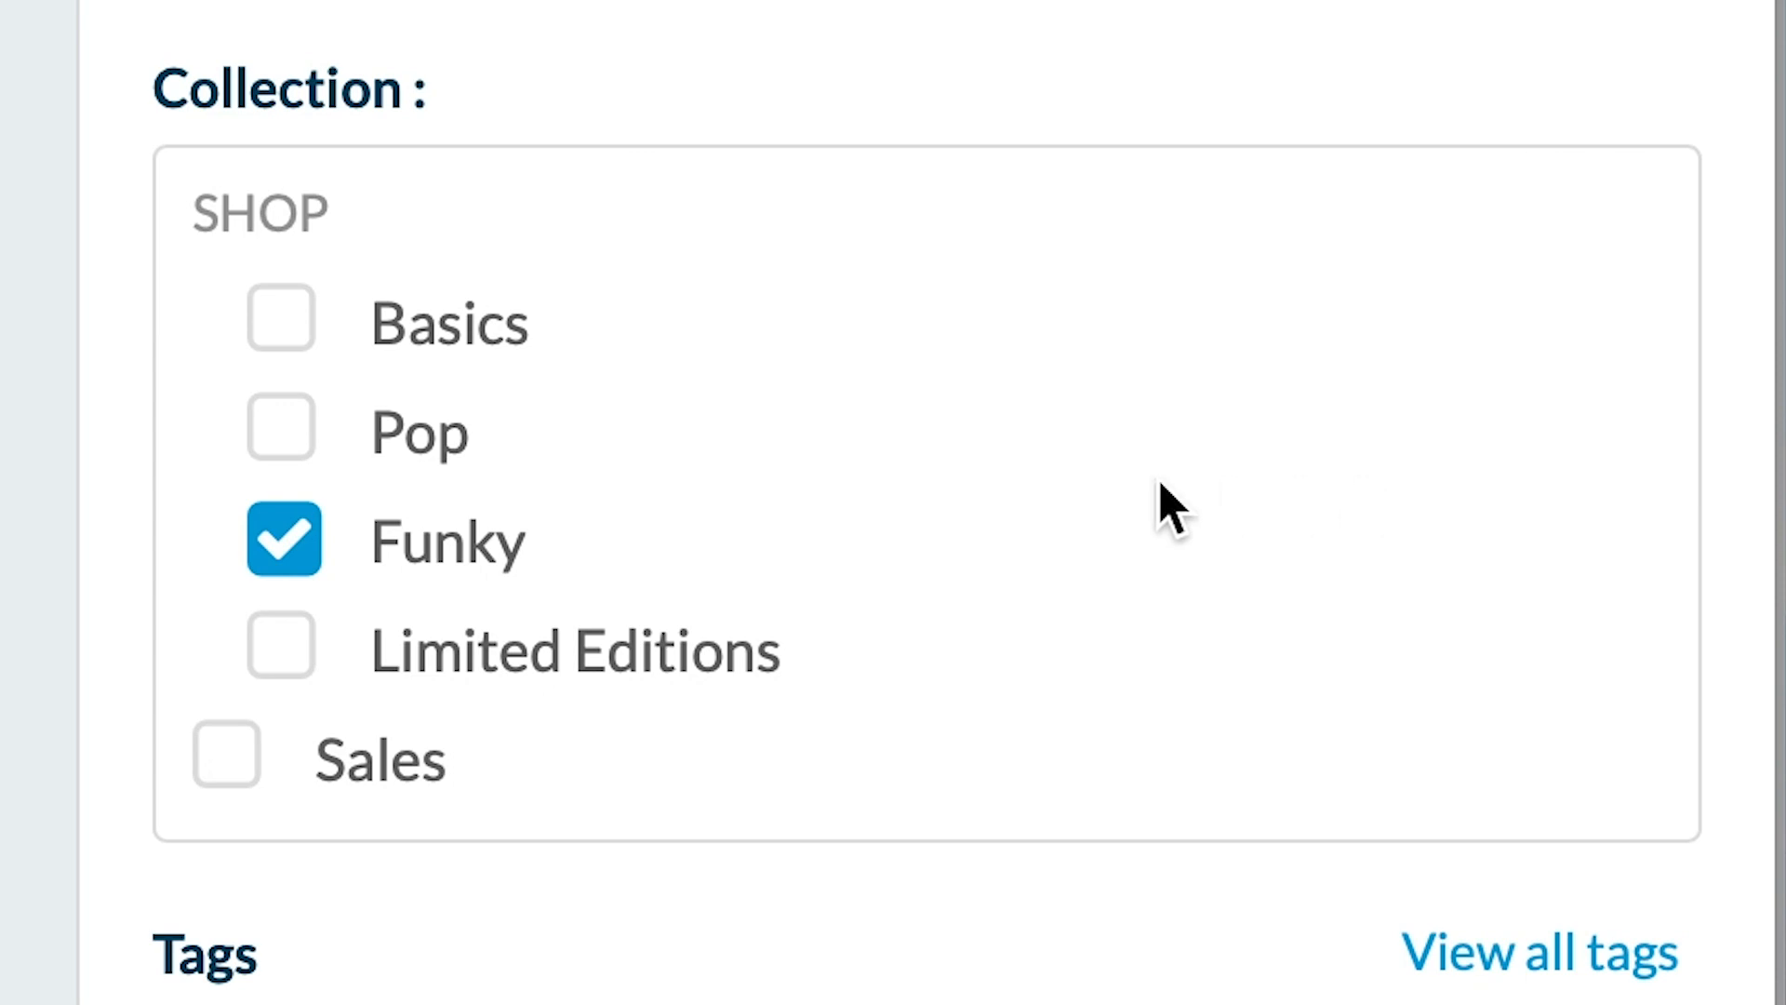
Tick Sales in City of Stars' collections, keeping Funky, and save.
left_click(224, 757)
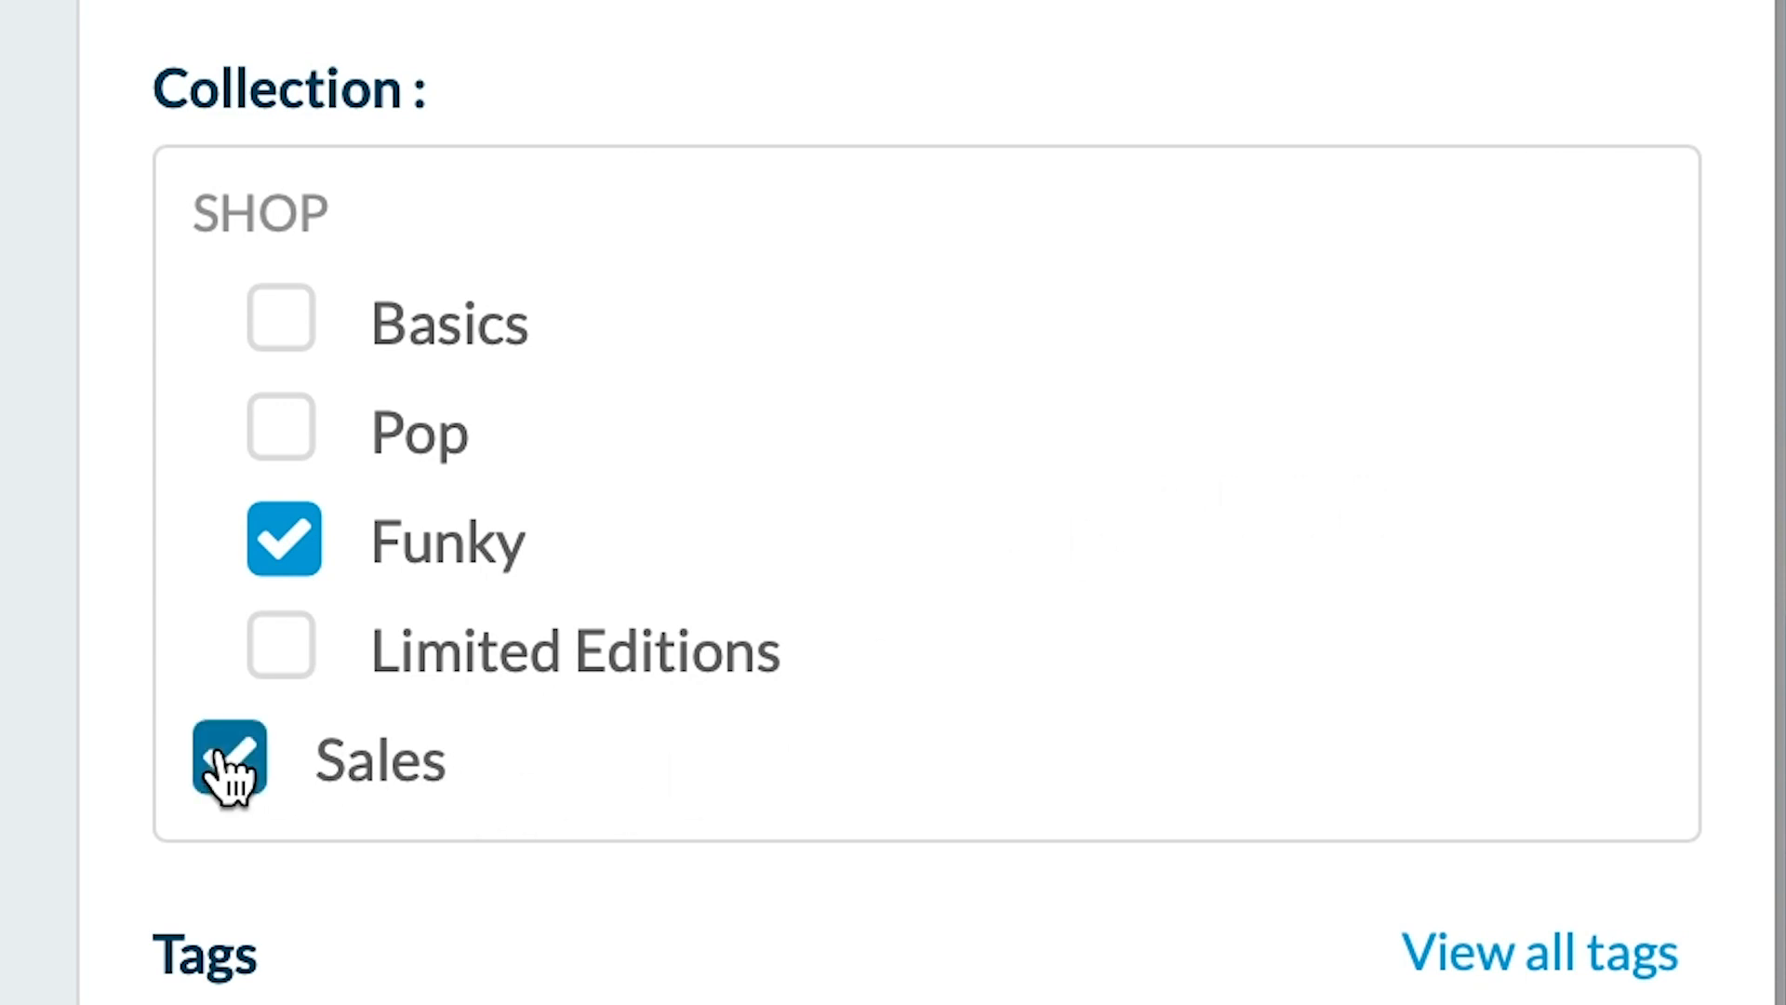
left_click(229, 760)
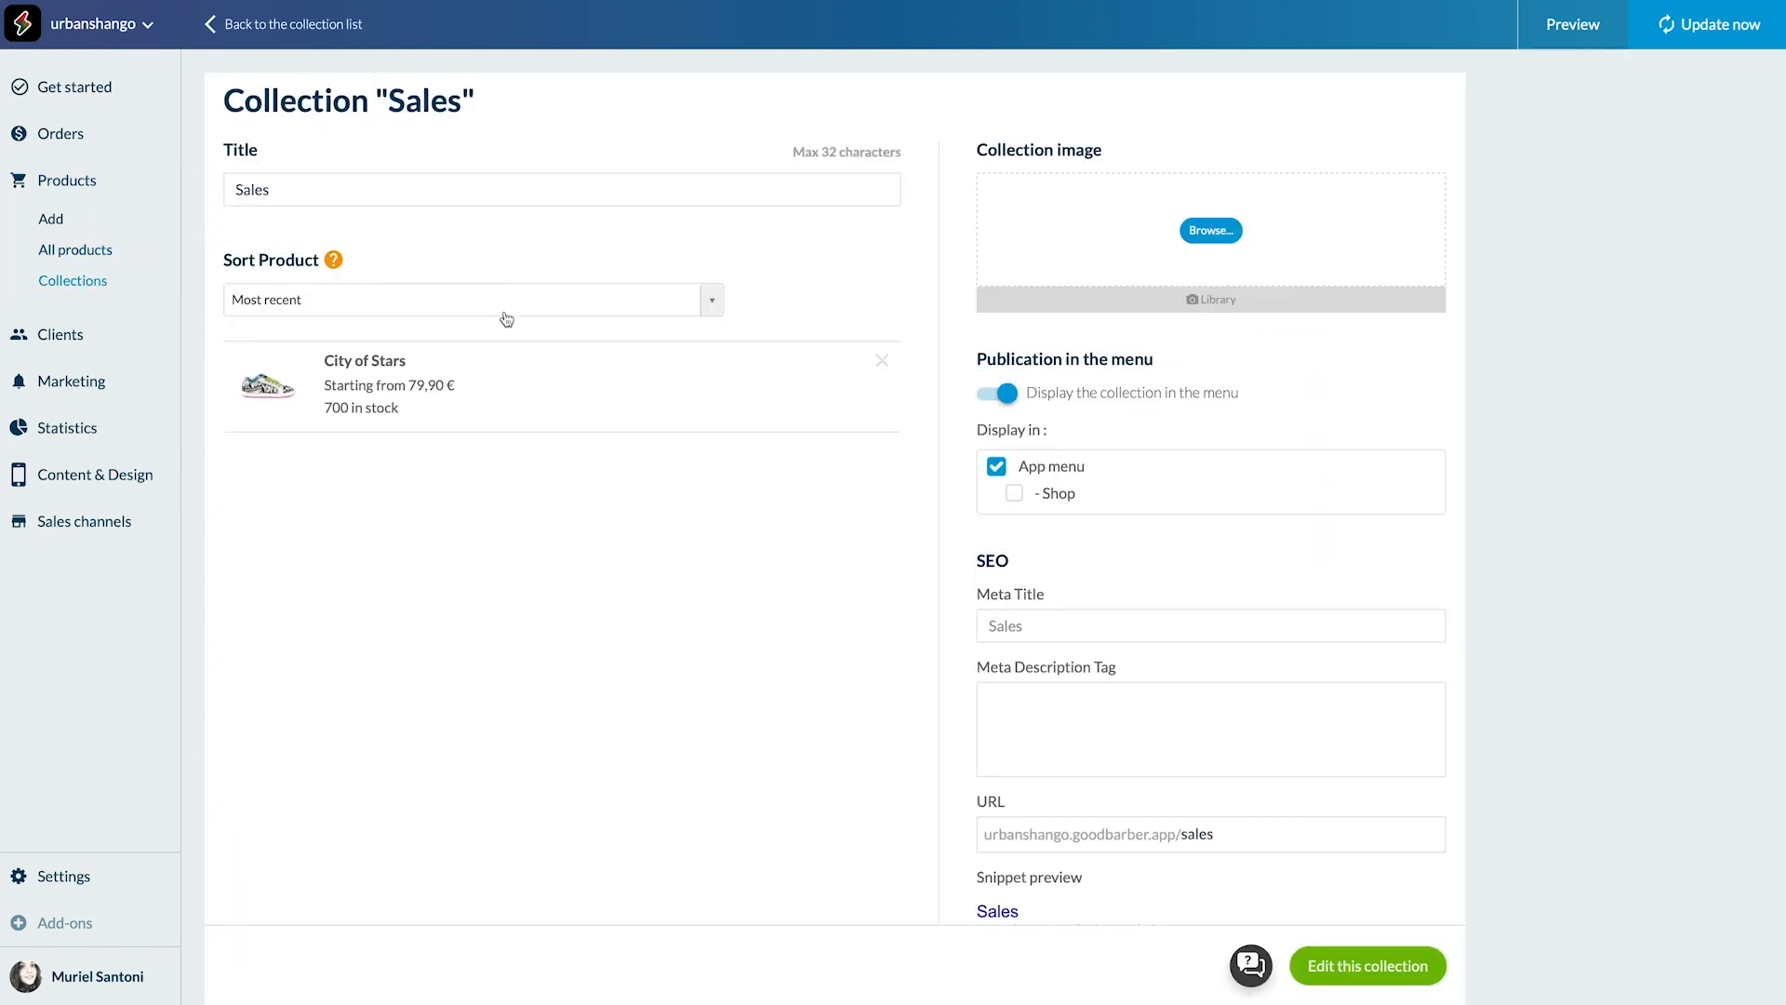
mouse_move(551, 395)
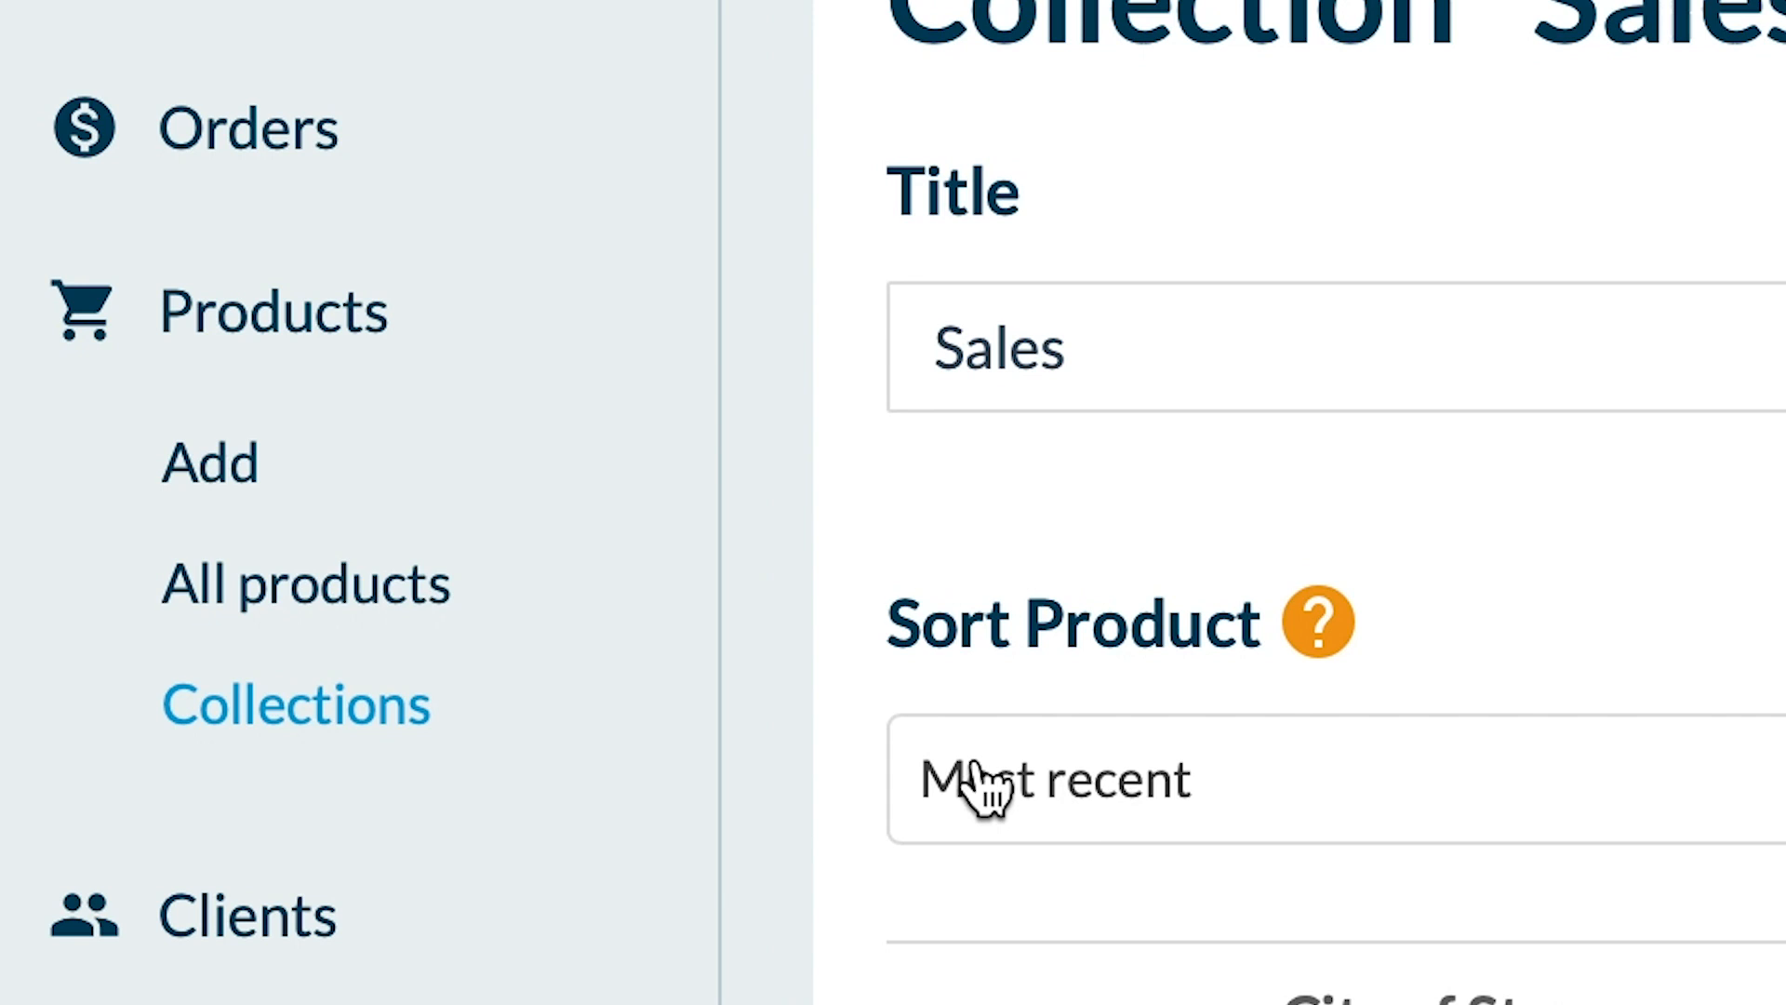
mouse_move(620, 620)
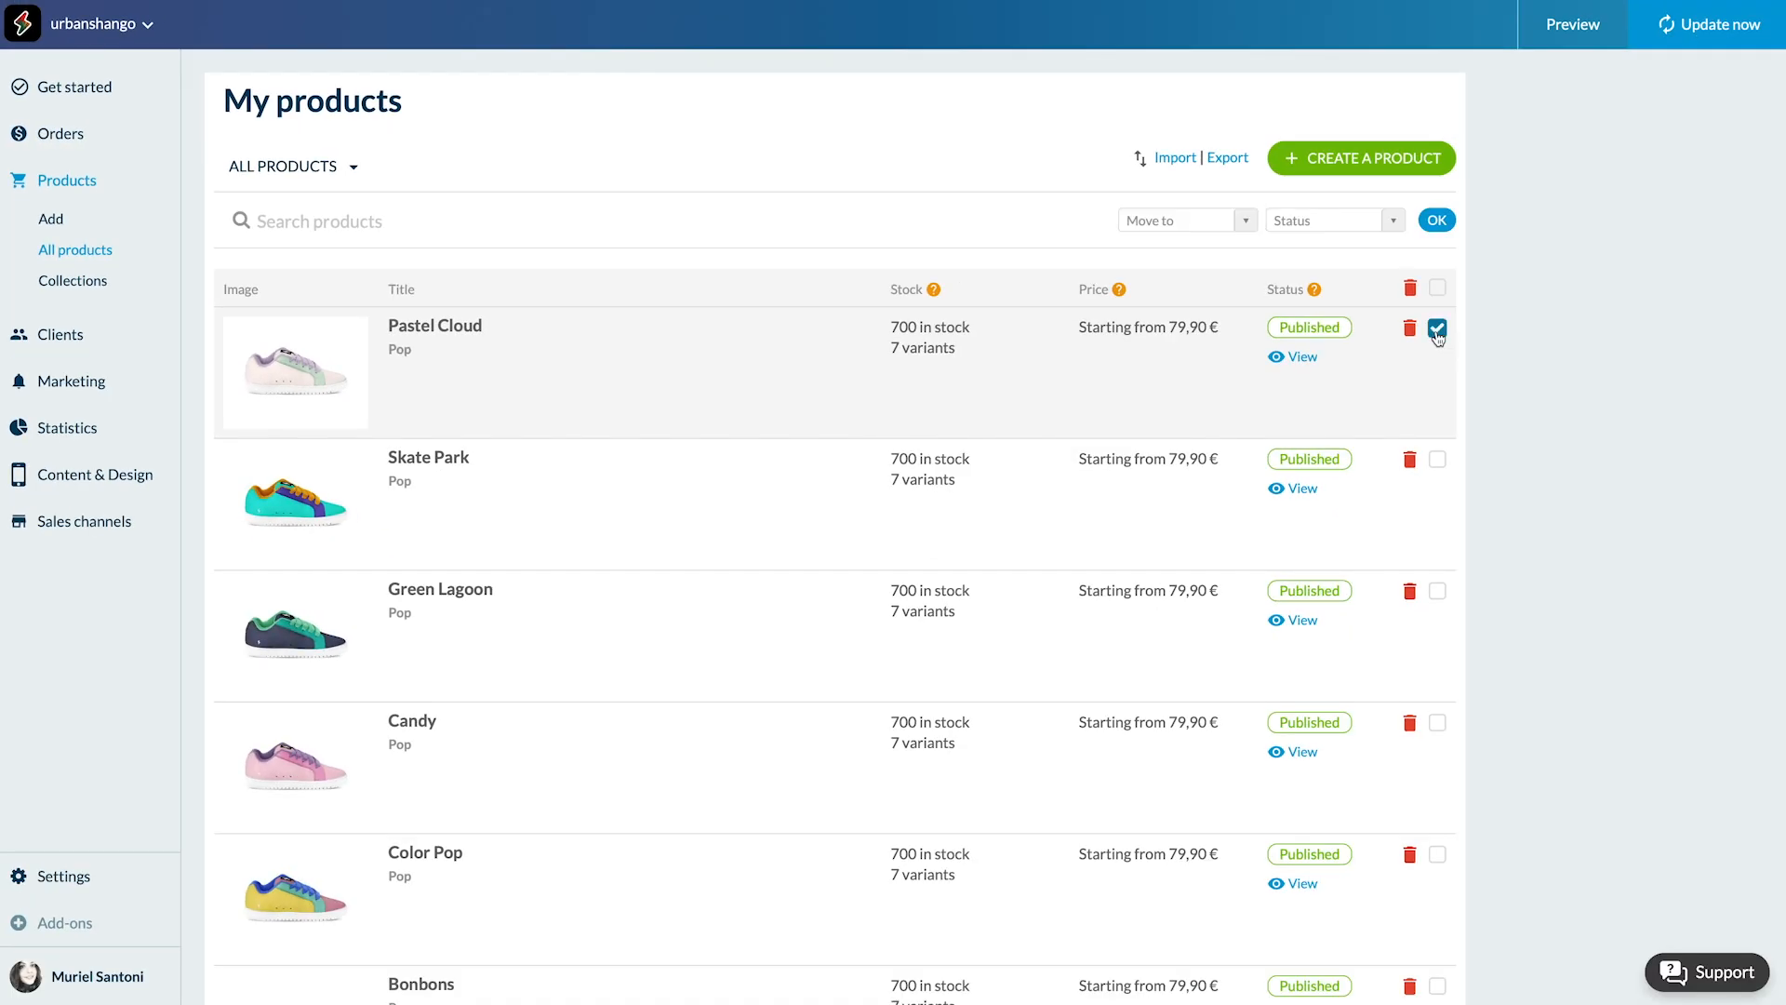
Bulk-move Pastel Cloud, Green Lagoon, Candy and Color Pop into Sales.
scroll("down", 3)
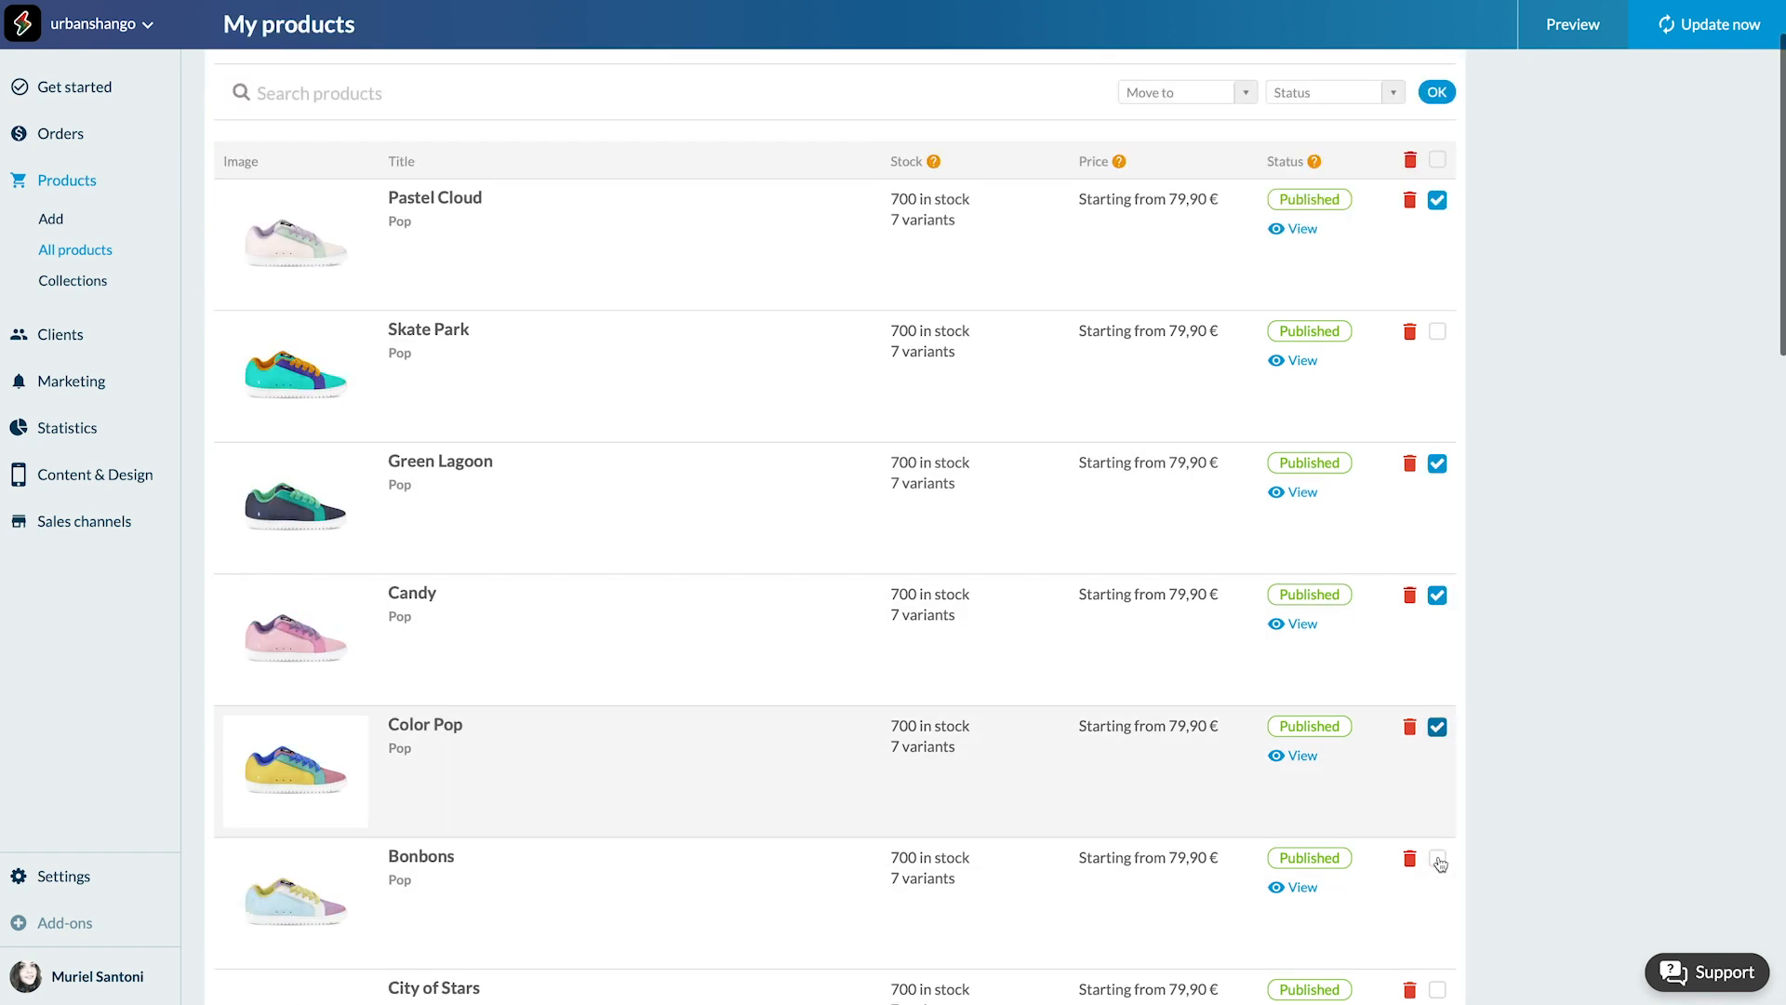
scroll("down", 3)
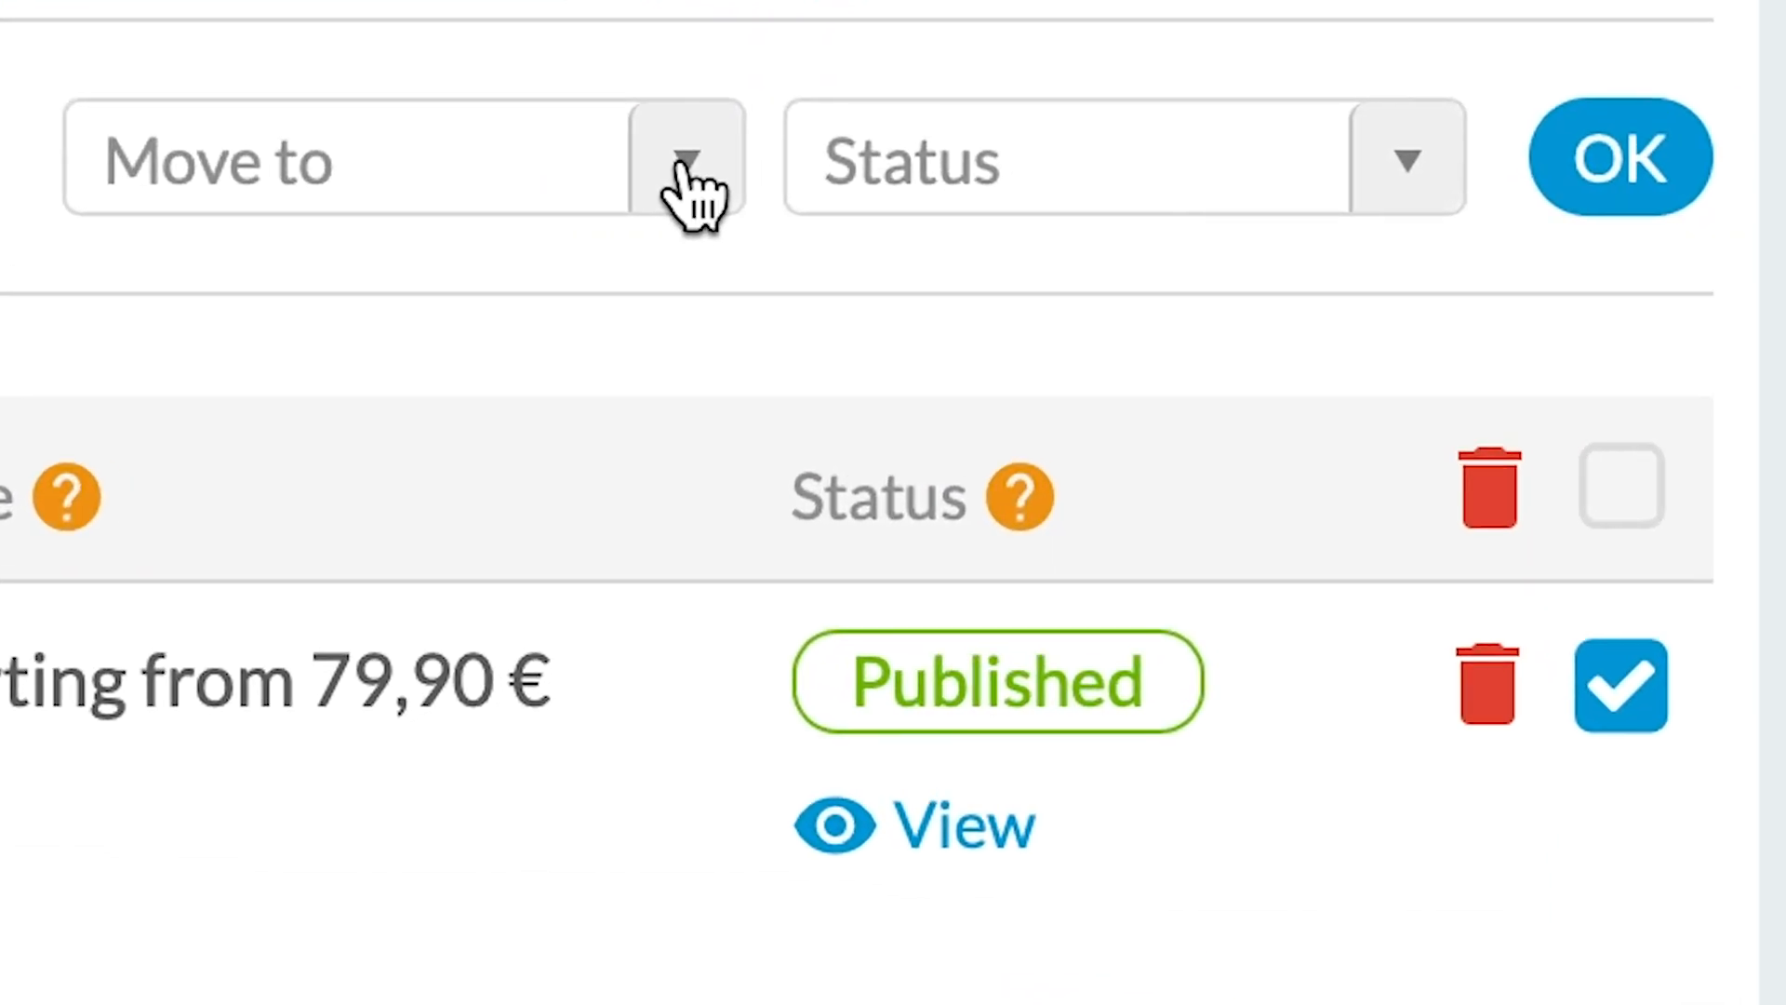
left_click(690, 158)
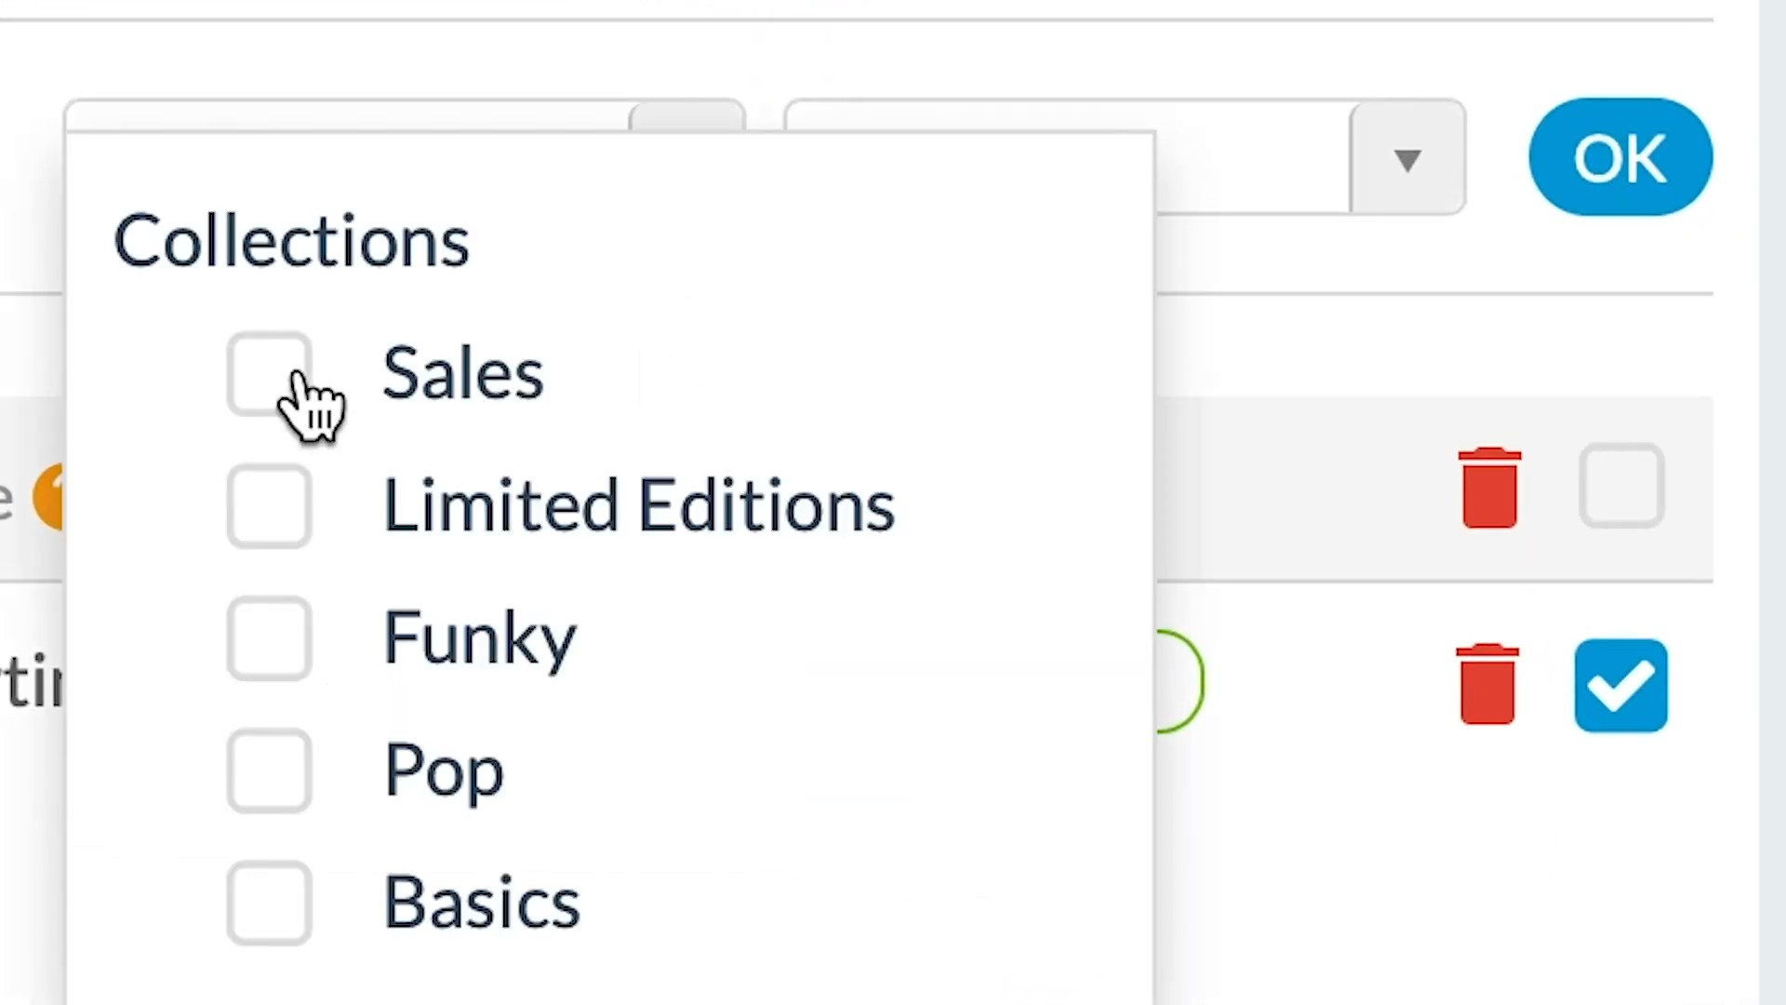
left_click(1619, 156)
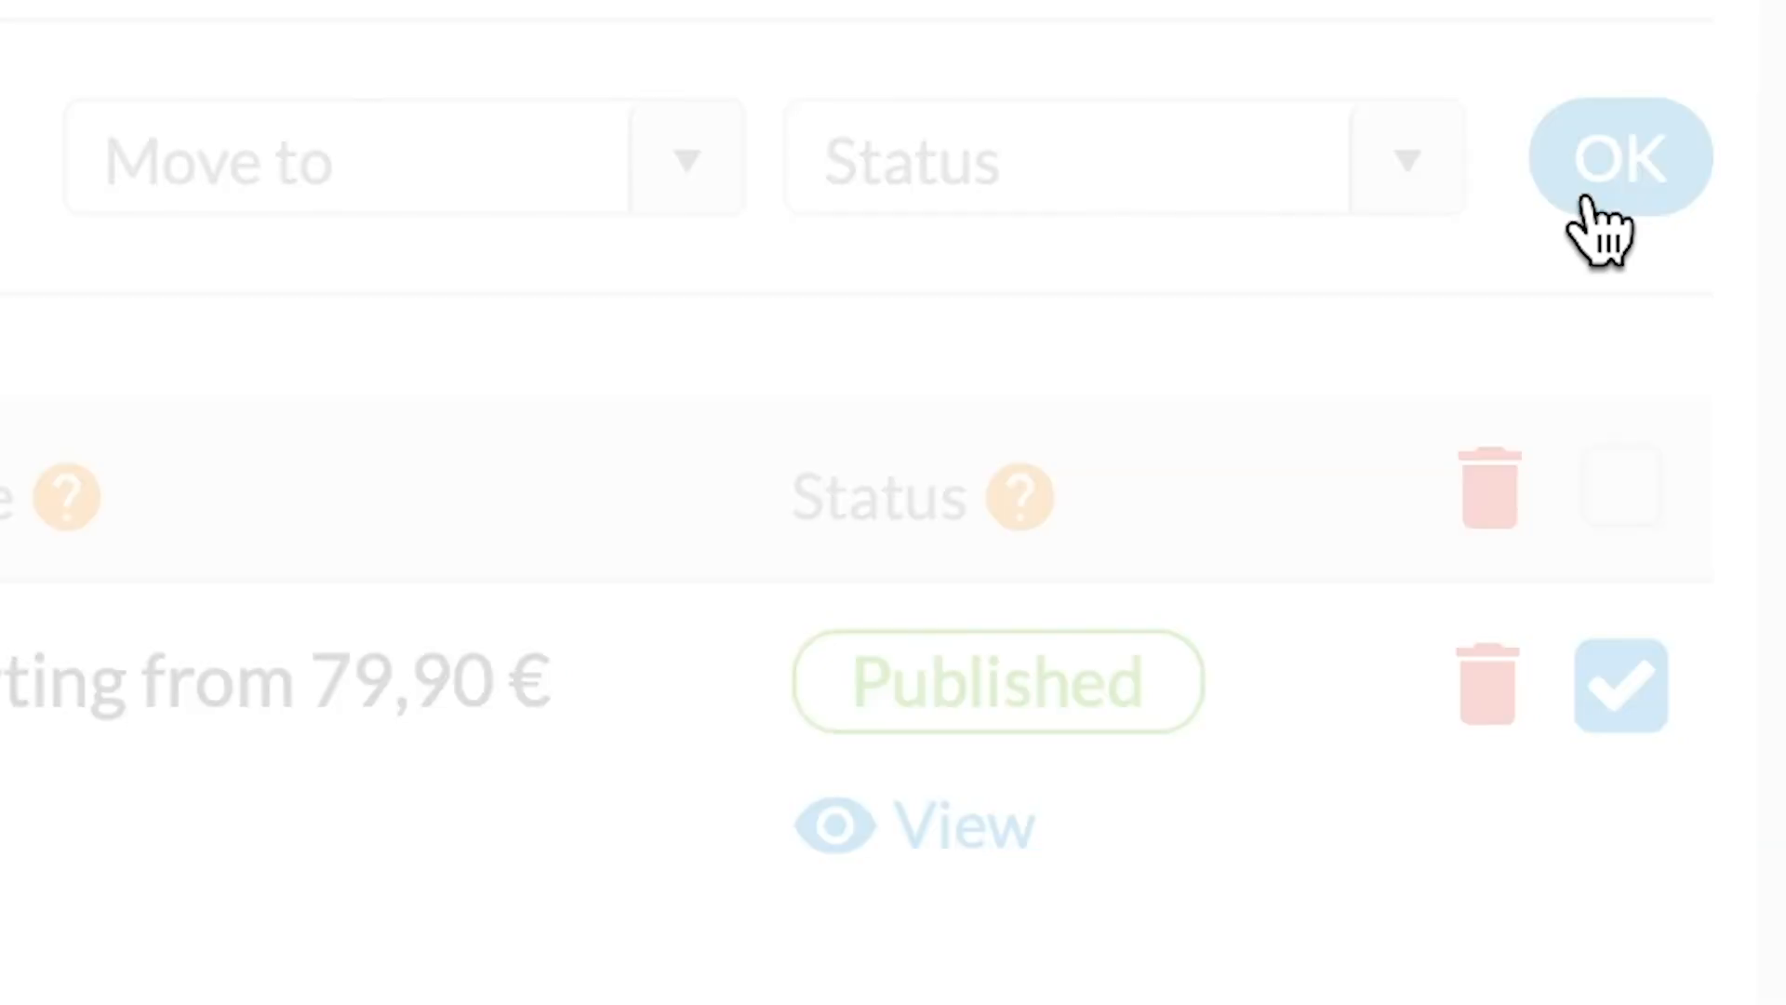
left_click(1618, 158)
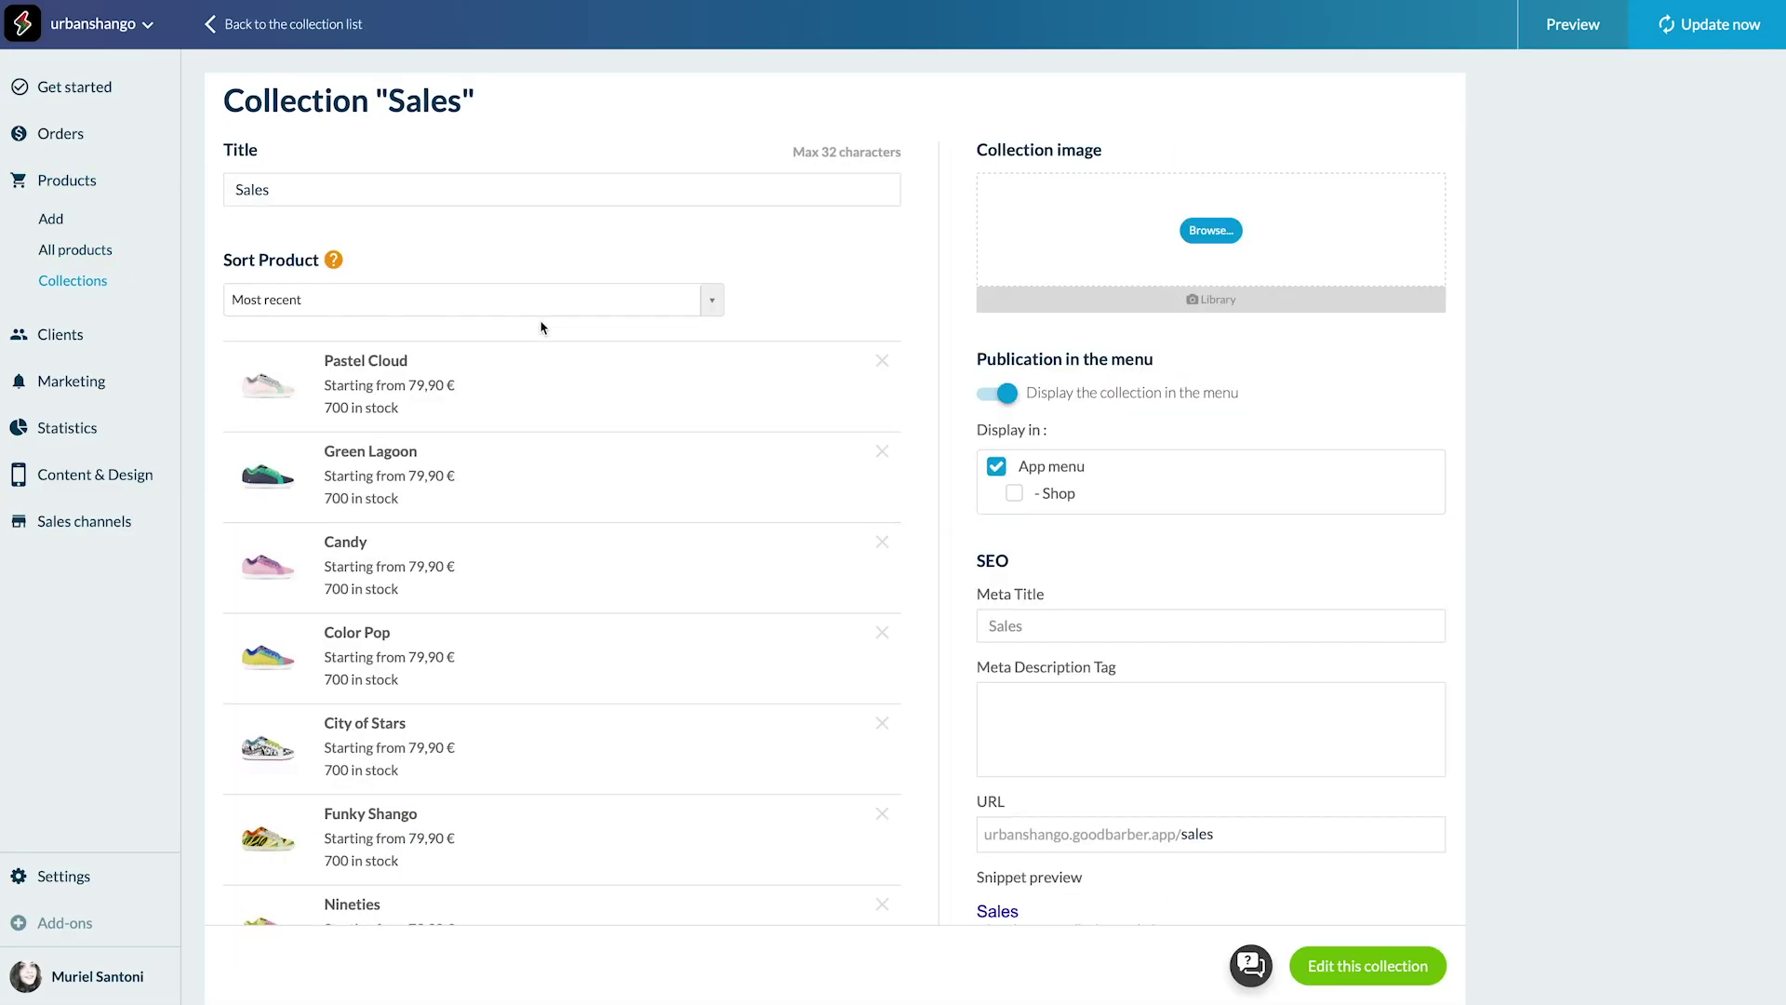
mouse_move(882, 324)
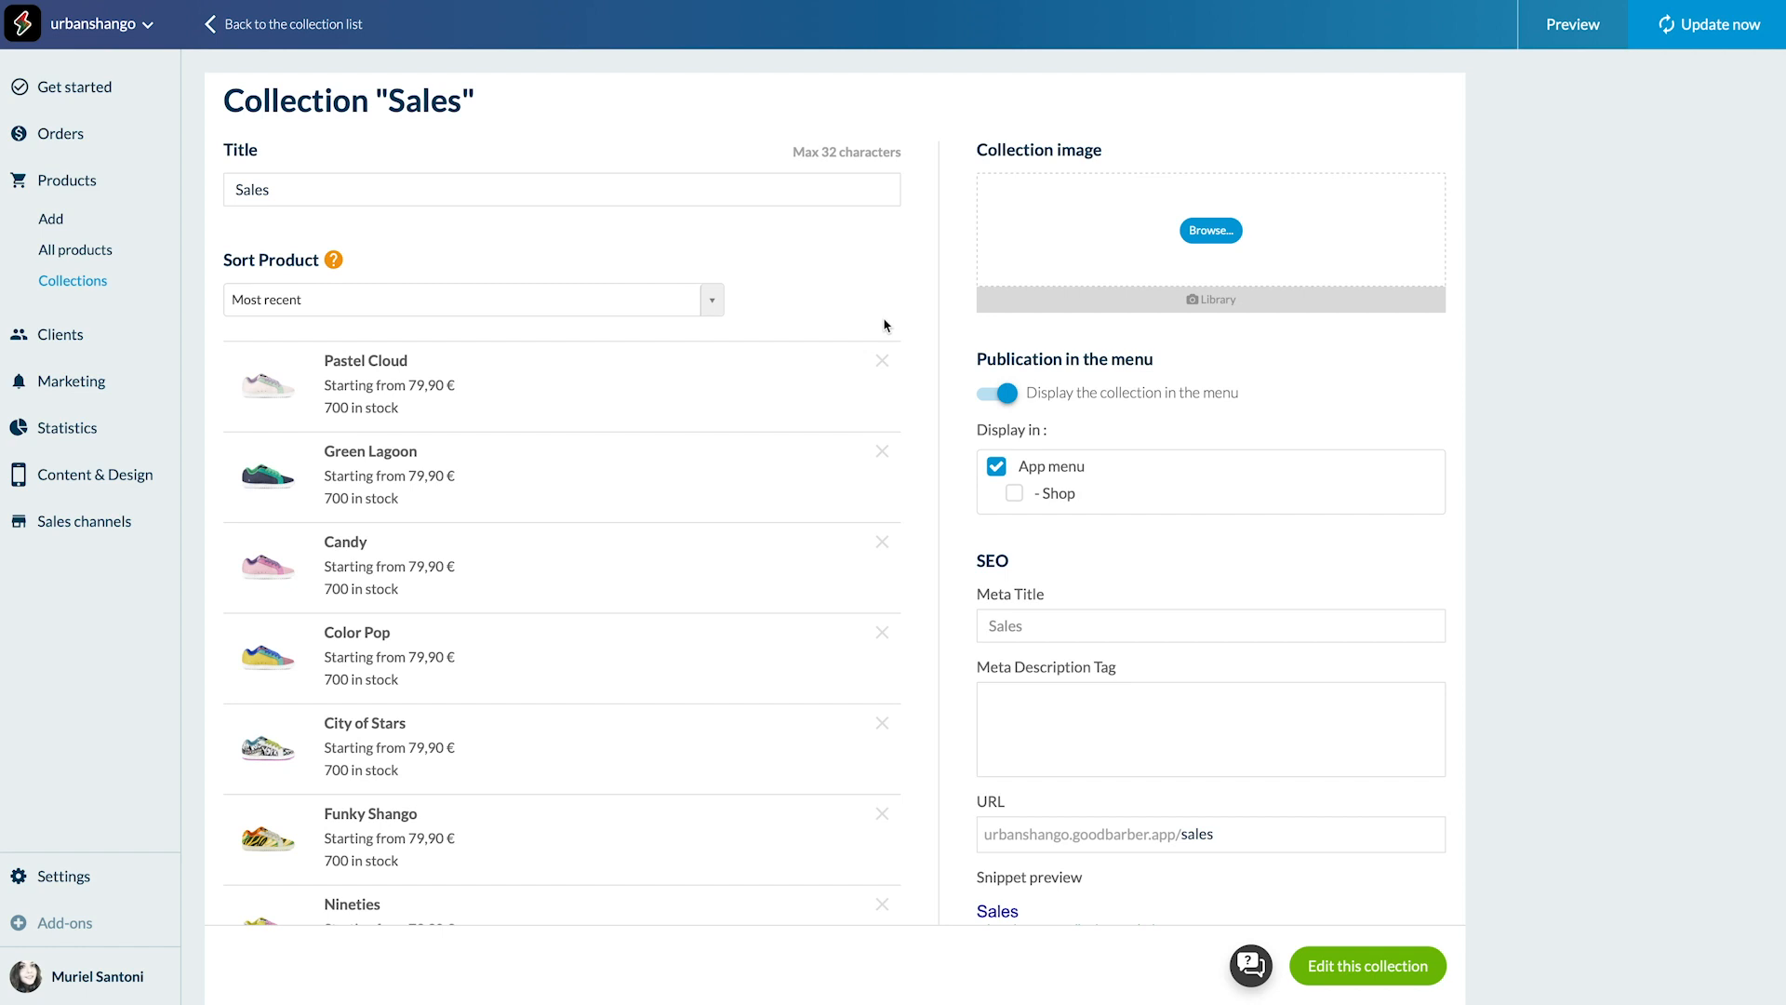
mouse_move(885, 369)
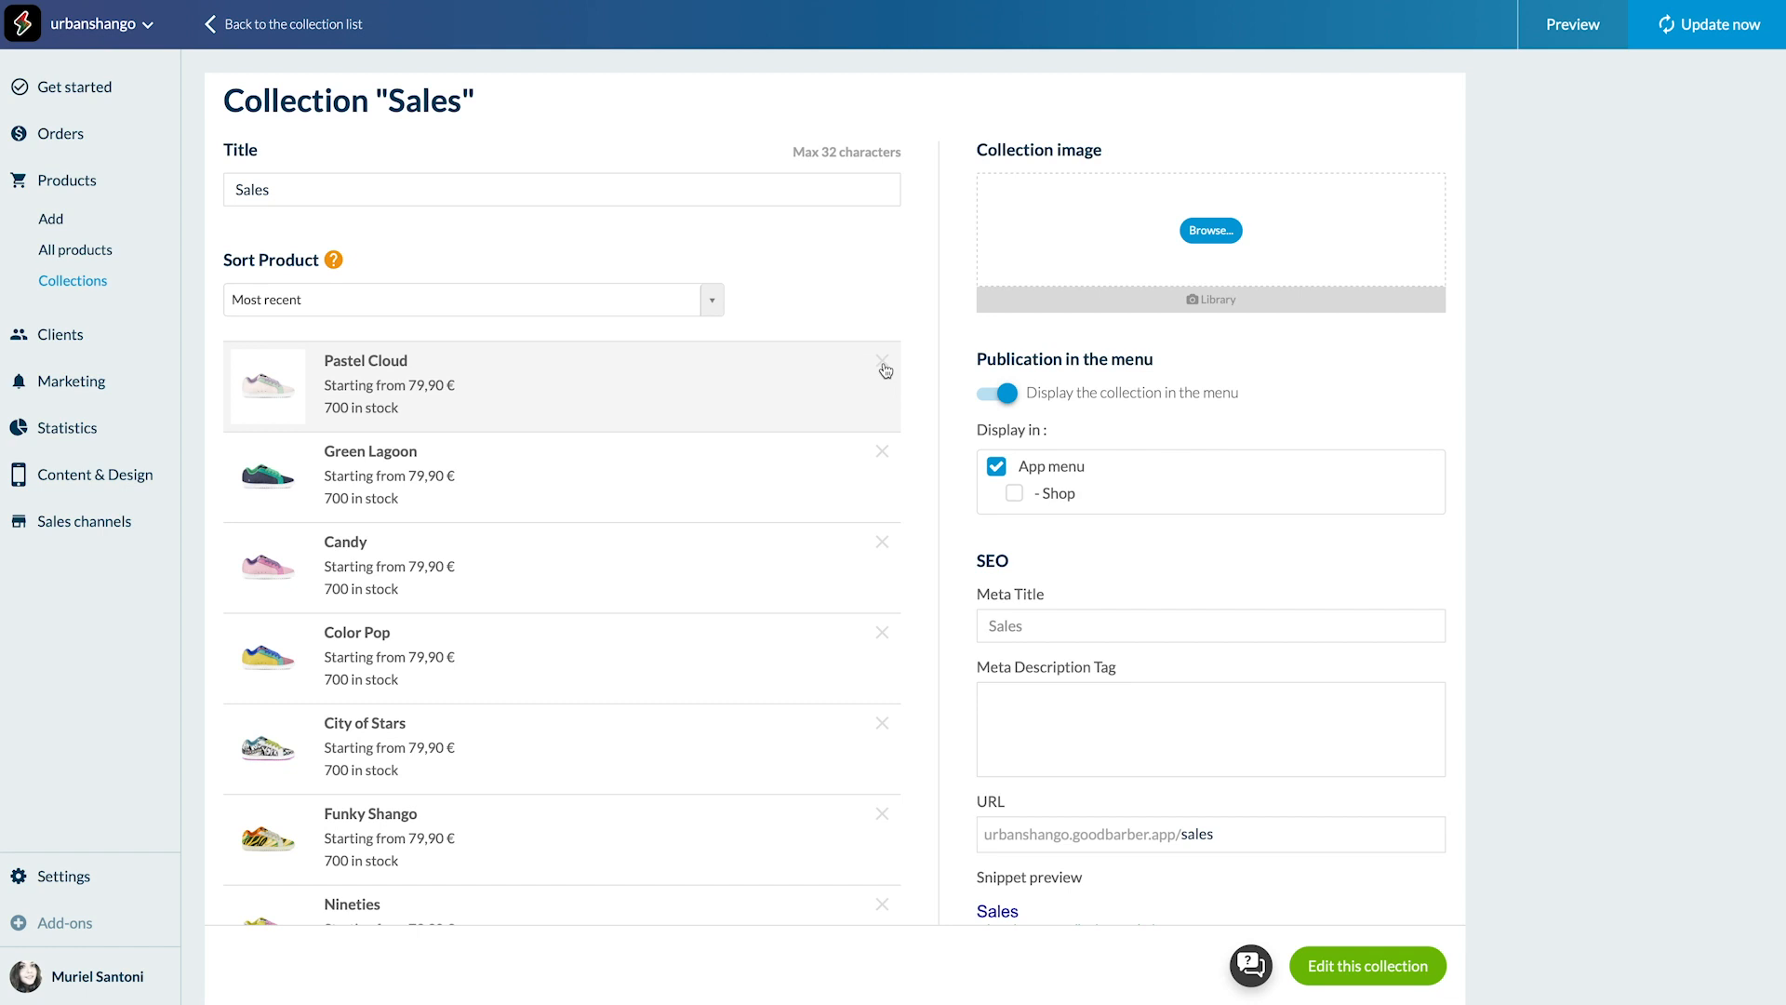
Remove Pastel Cloud and Green Lagoon from Sales, confirming the removal.
left_click(885, 369)
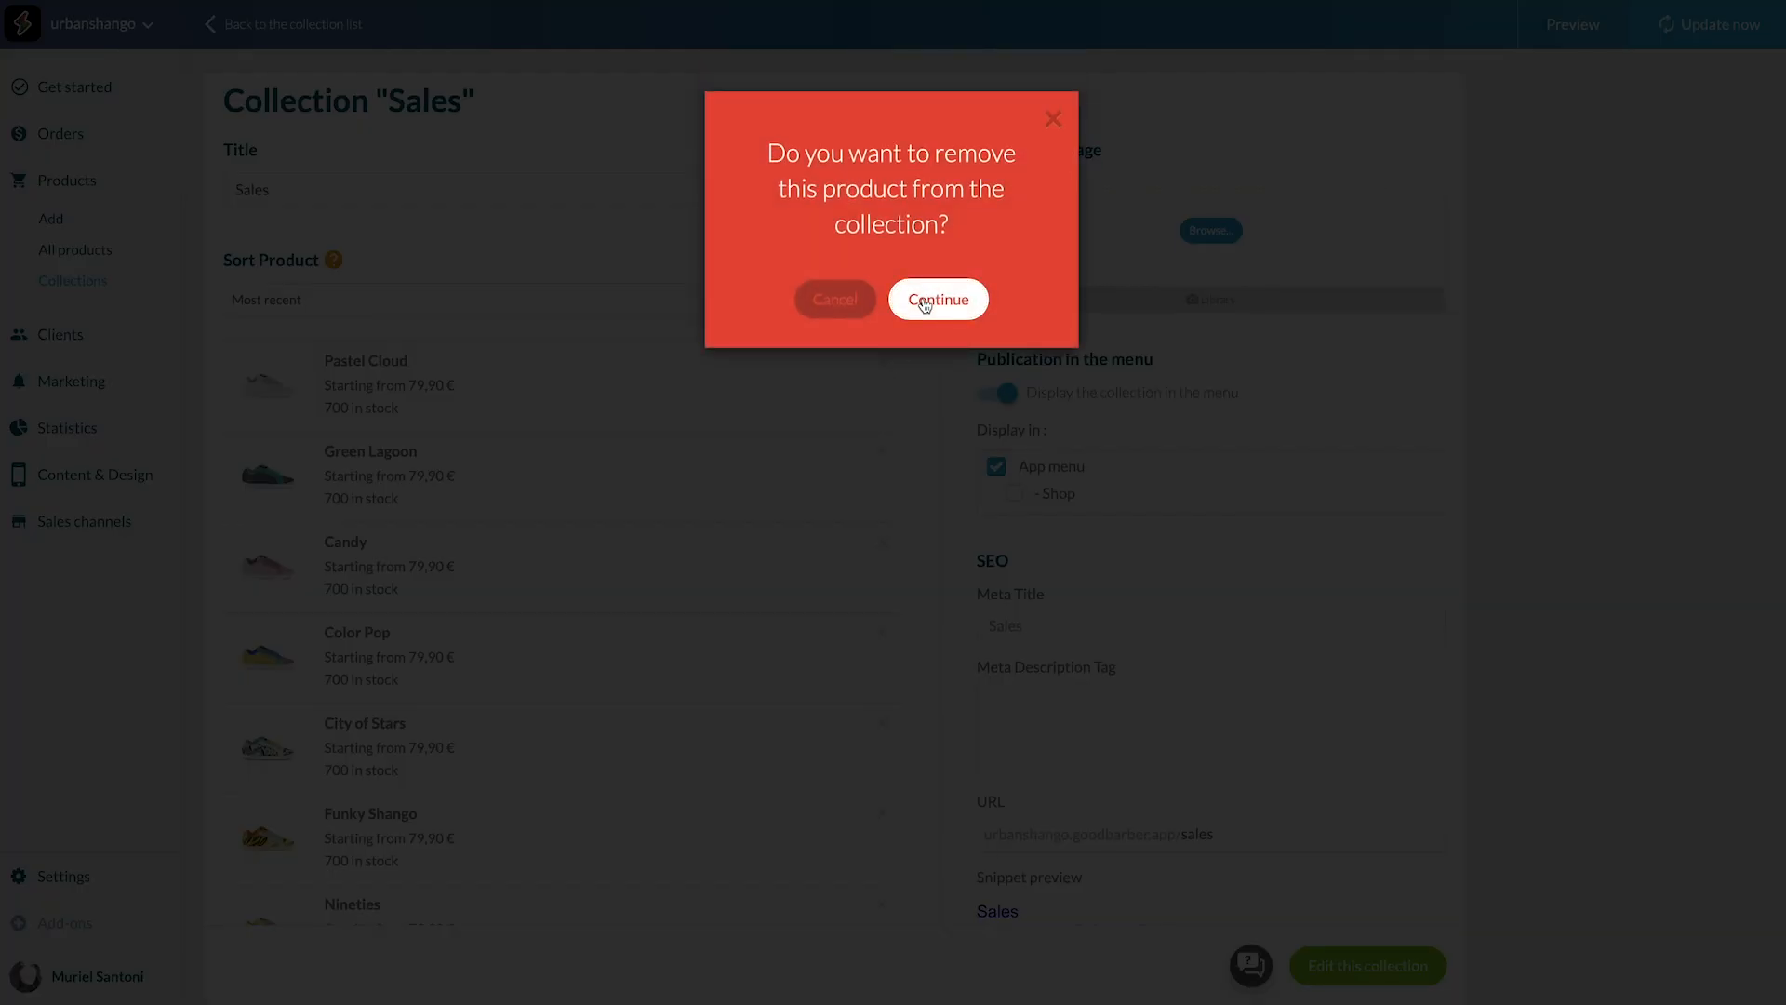
left_click(937, 299)
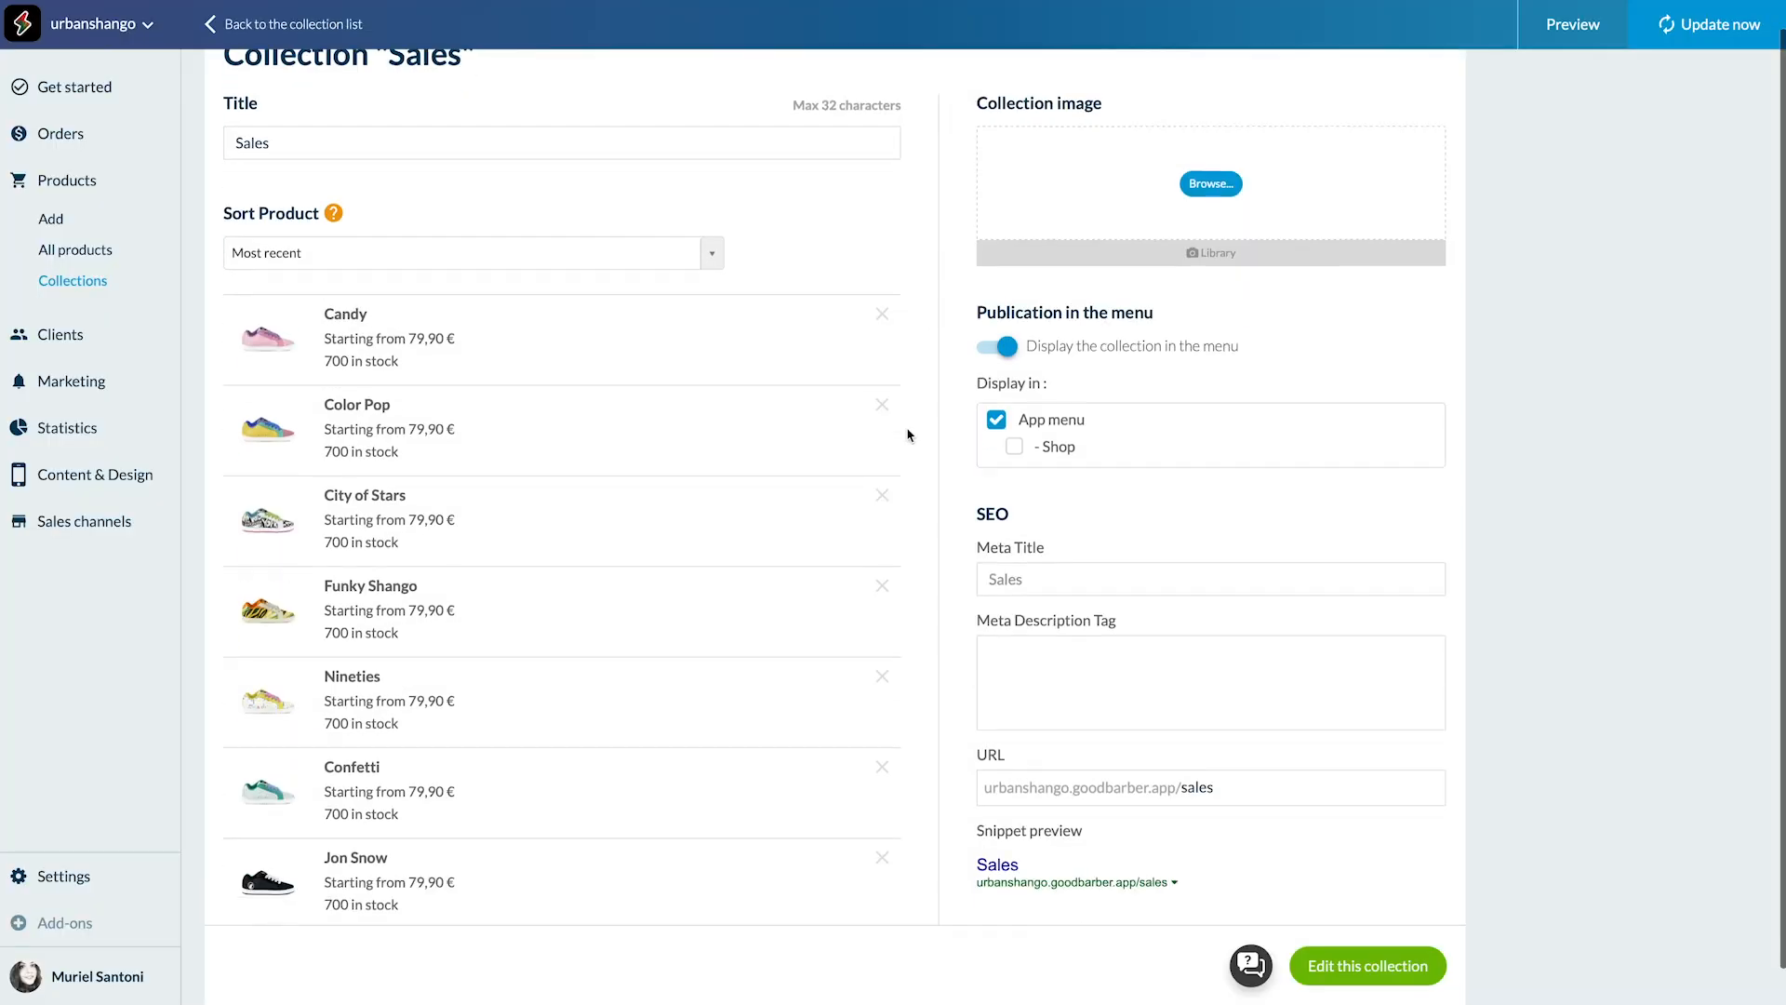
scroll("up", 3)
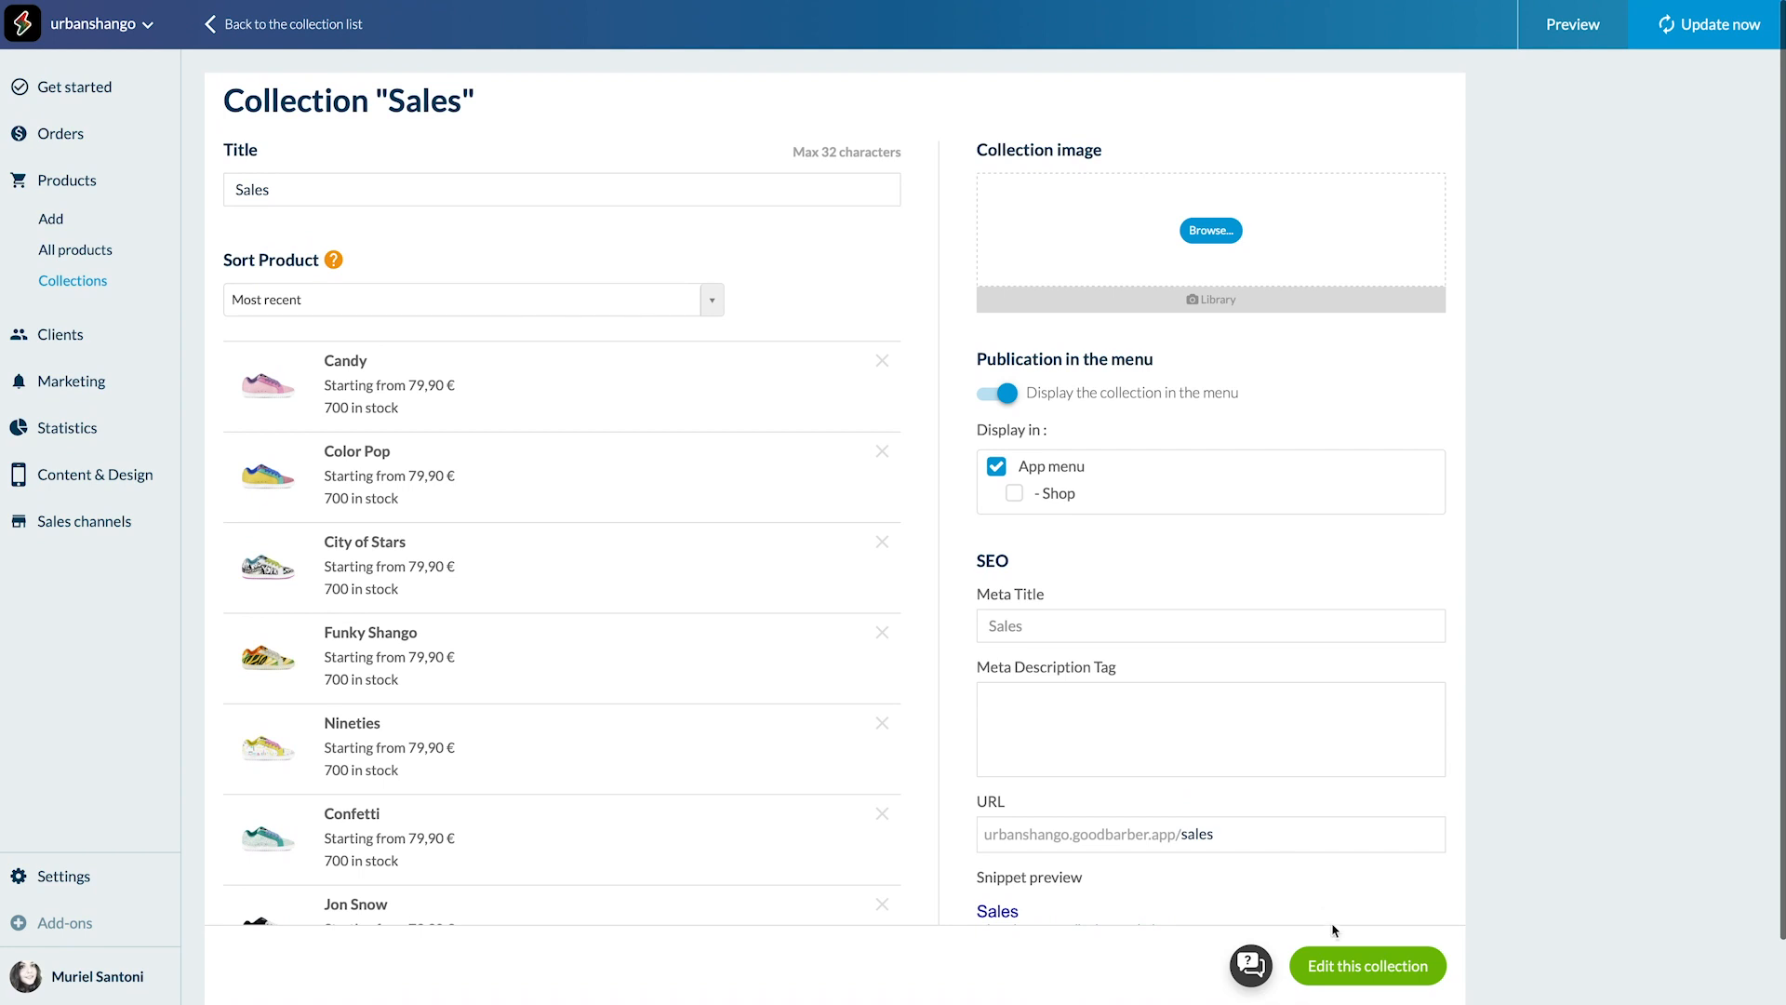